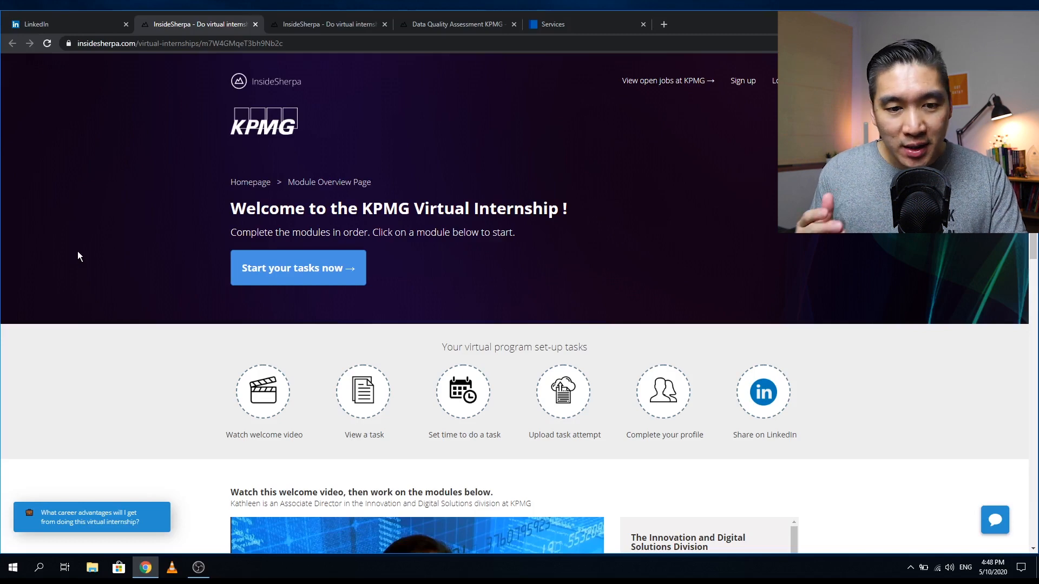
{"action": "mouse_move", "coordinate": [162, 404]}
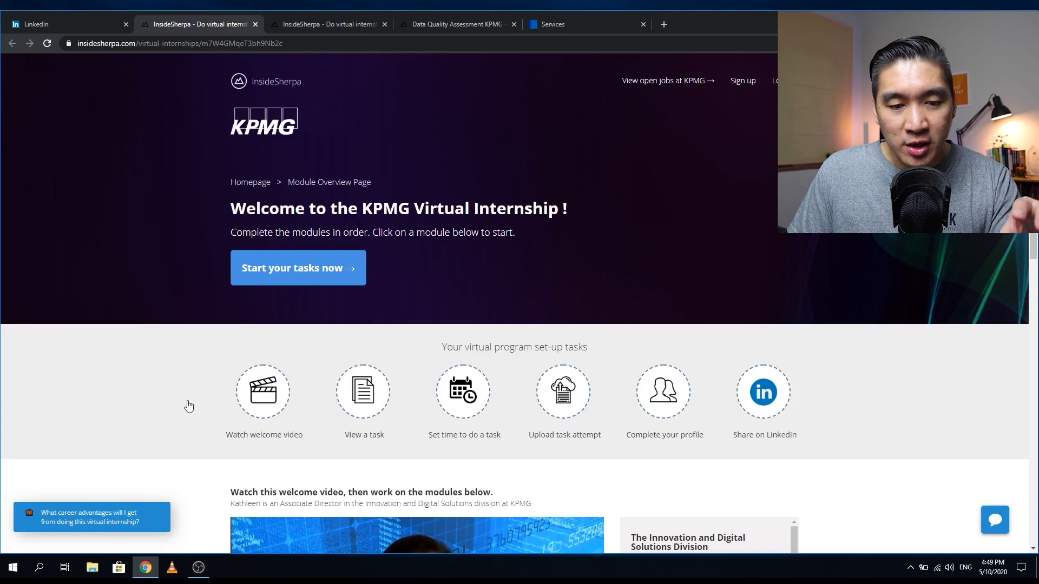
{"action": "mouse_move", "coordinate": [255, 395]}
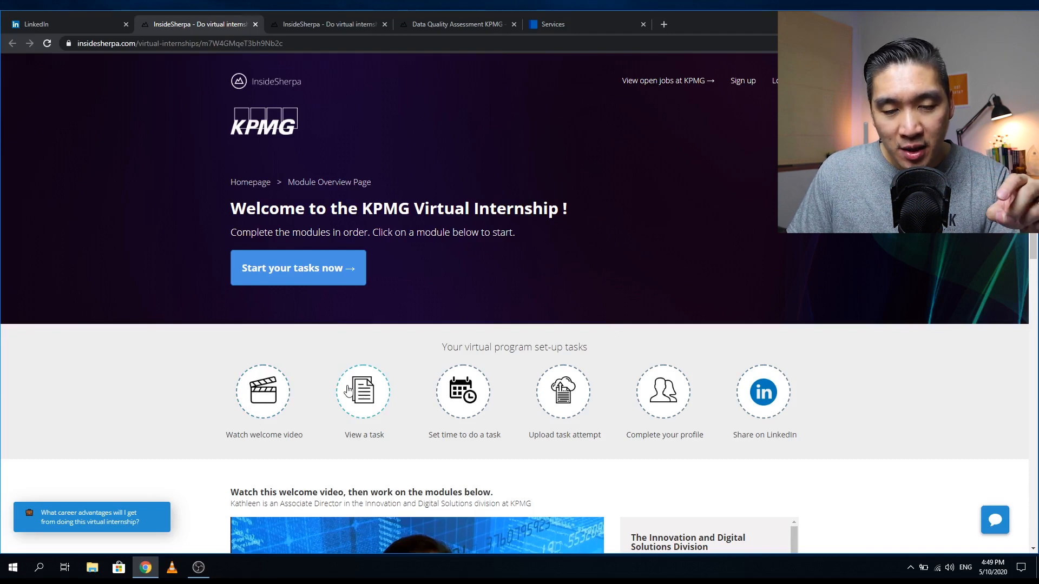
{"action": "mouse_move", "coordinate": [461, 390]}
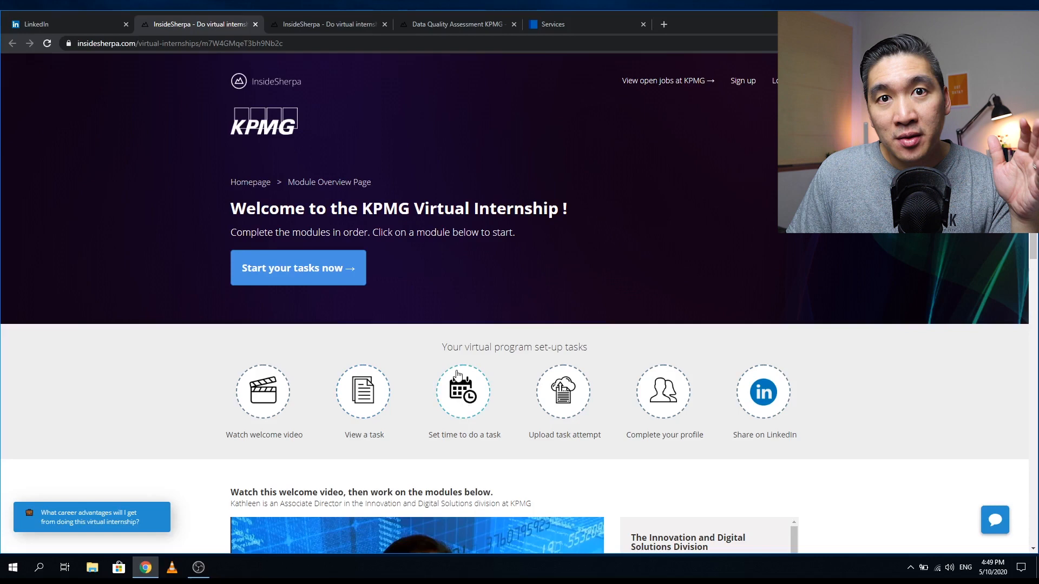
{"action": "mouse_move", "coordinate": [563, 391]}
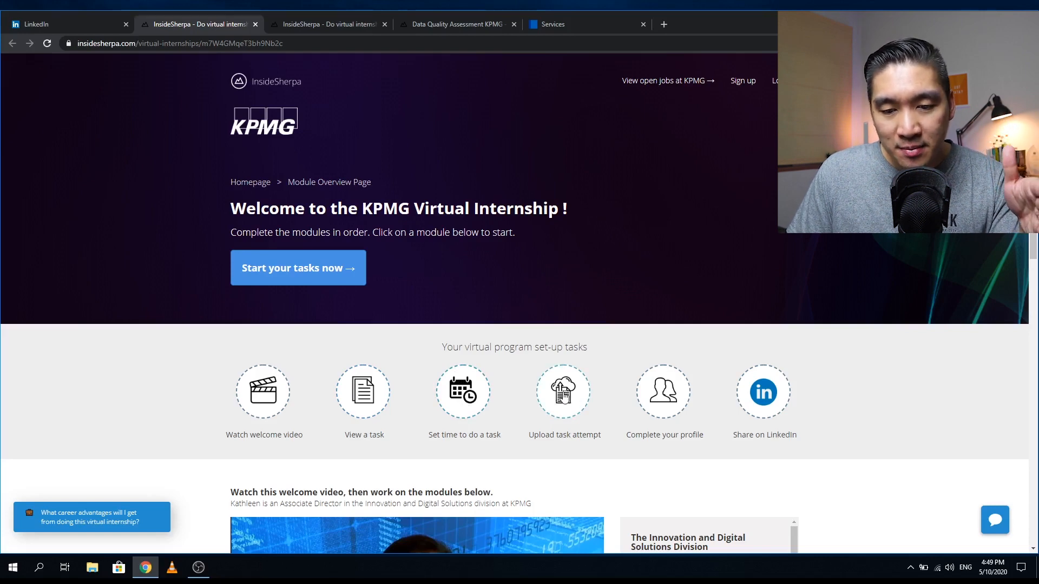
{"action": "mouse_move", "coordinate": [806, 376]}
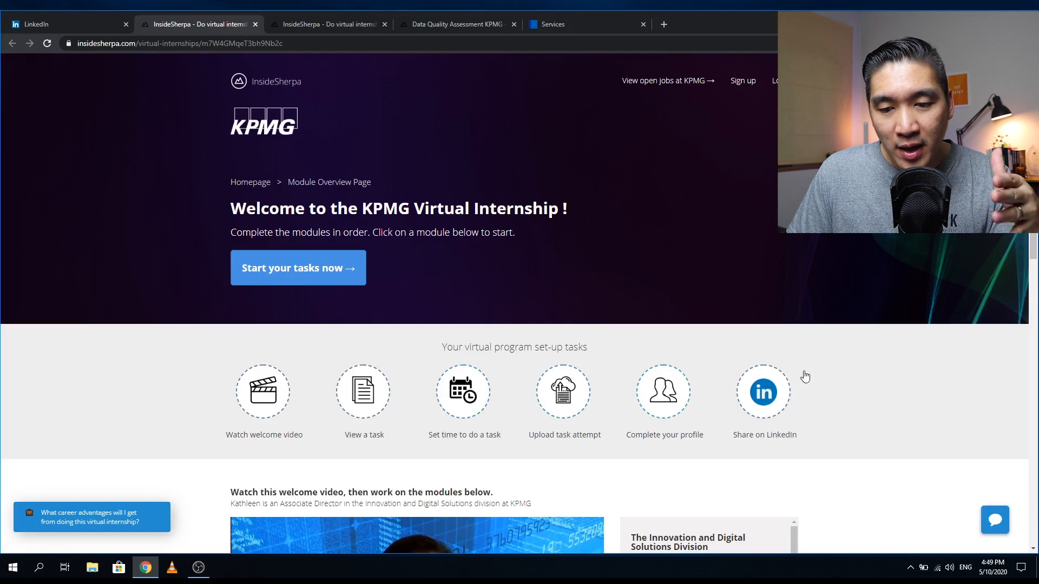
{"action": "mouse_move", "coordinate": [770, 403]}
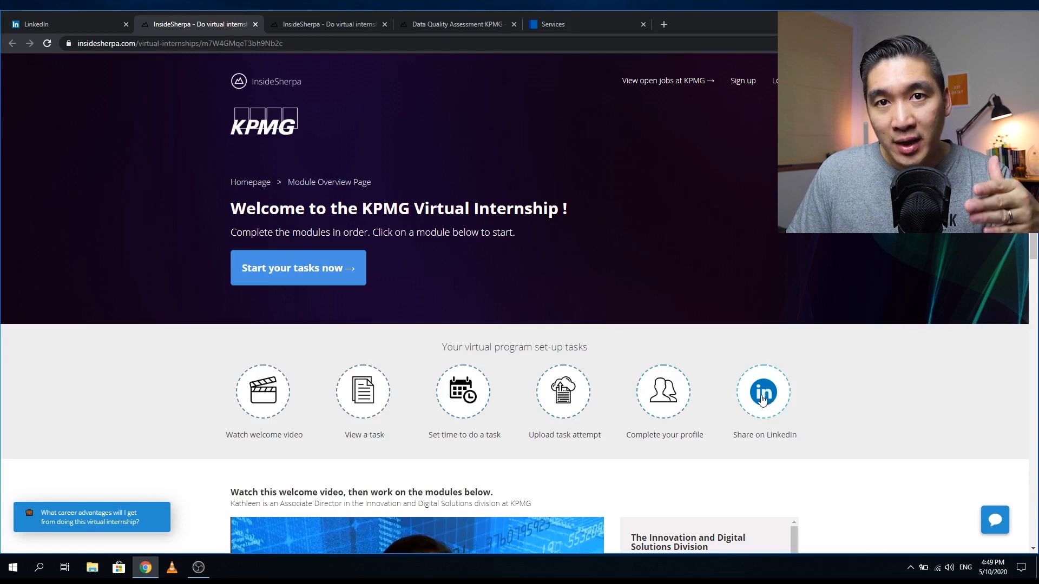
Step: Scroll the KPMG overview page down to the welcome video and the Data Quality Assessment module card
{"action": "scroll", "scroll_direction": "down", "scroll_amount": 3}
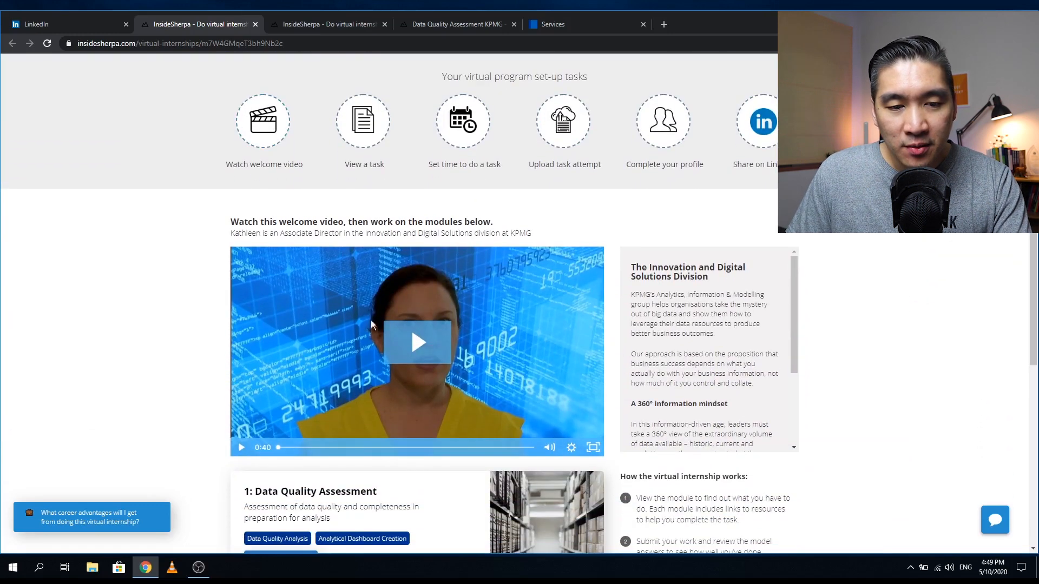
{"action": "mouse_move", "coordinate": [417, 341]}
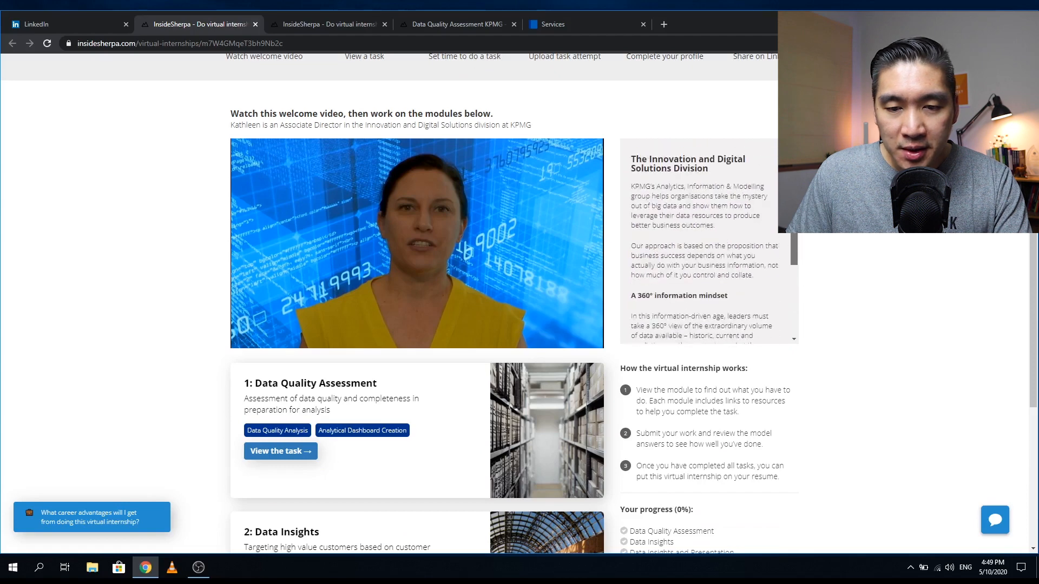
{"action": "mouse_move", "coordinate": [115, 325]}
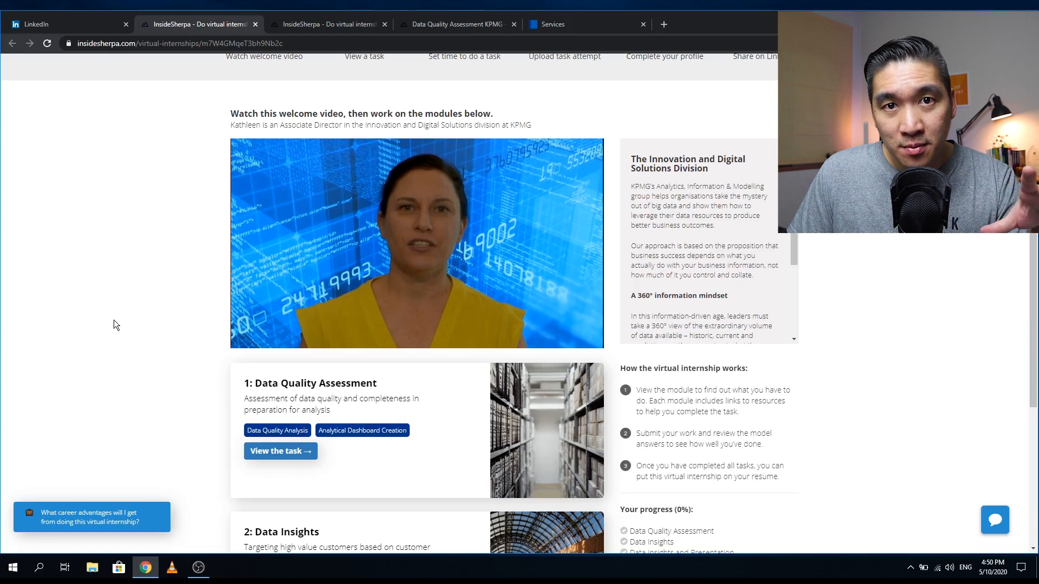
{"action": "mouse_move", "coordinate": [73, 324]}
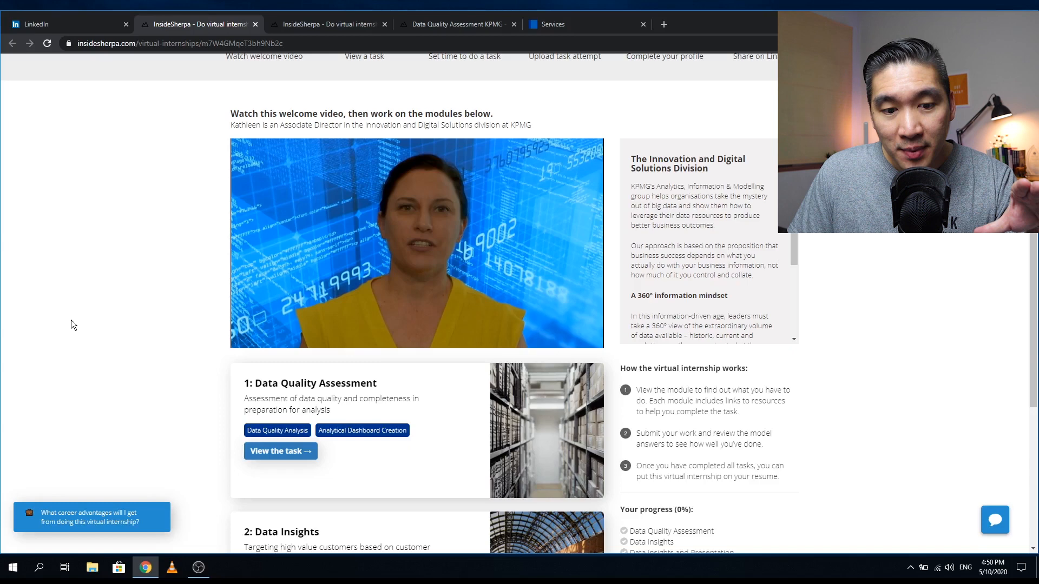
{"action": "mouse_move", "coordinate": [126, 350]}
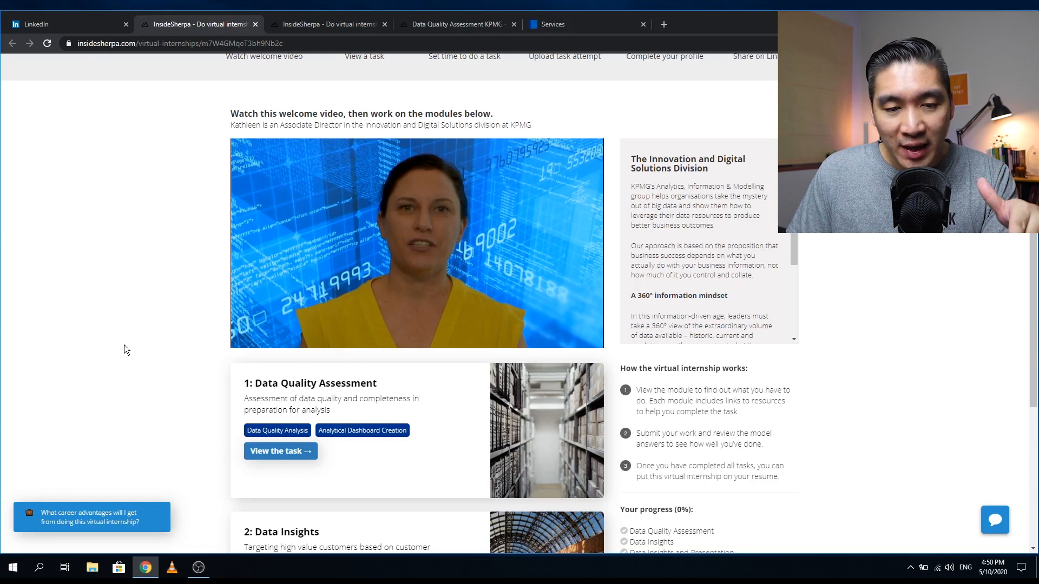
{"action": "mouse_move", "coordinate": [166, 428]}
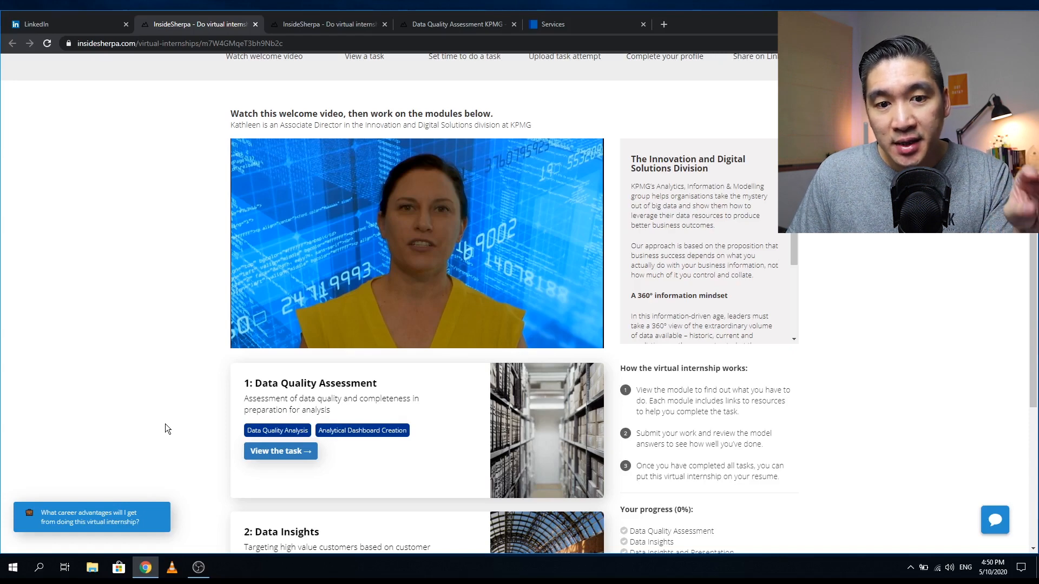
Step: Scroll further to reveal modules 2 and 3, Data Insights and Data Insights and Presentation
{"action": "scroll", "scroll_direction": "down", "scroll_amount": 3}
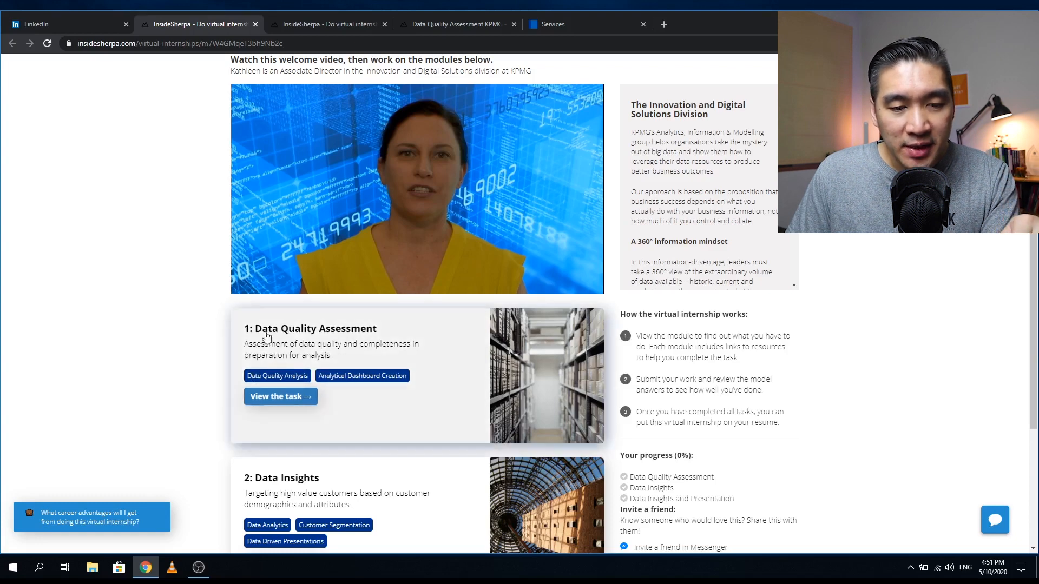
{"action": "mouse_move", "coordinate": [337, 336]}
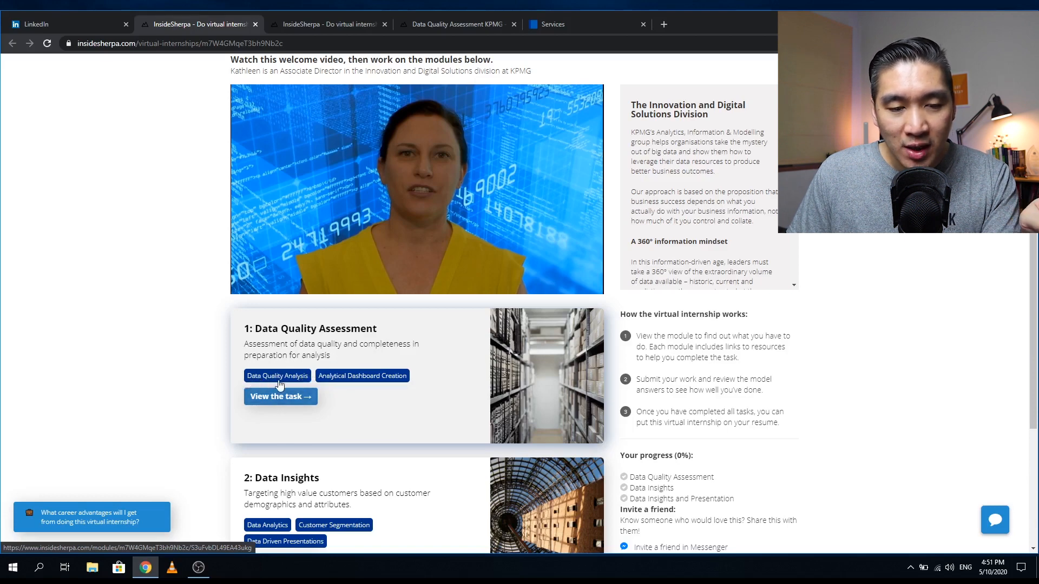
{"action": "mouse_move", "coordinate": [344, 384]}
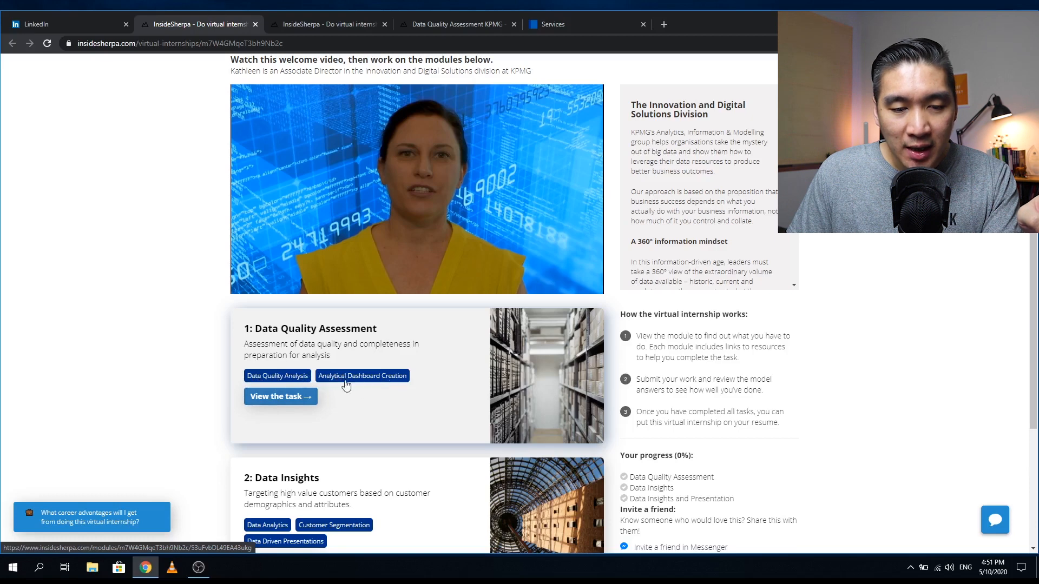
{"action": "scroll", "scroll_direction": "down", "scroll_amount": 3}
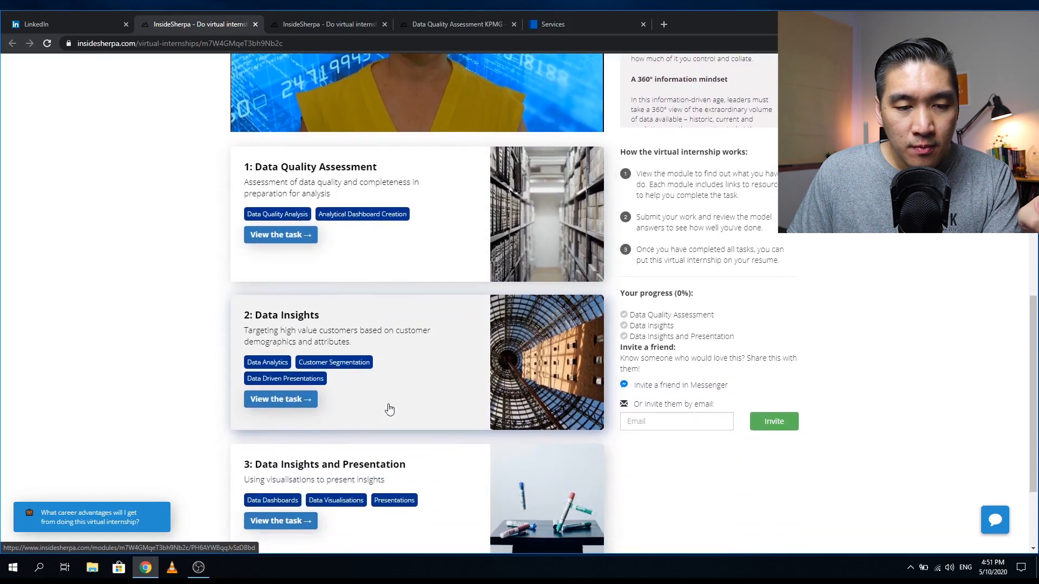
Step: Scroll to the KPMG copyright footer at the bottom, then back up to the how-it-works guide and 0% progress tracker
{"action": "scroll", "scroll_direction": "down", "scroll_amount": 3}
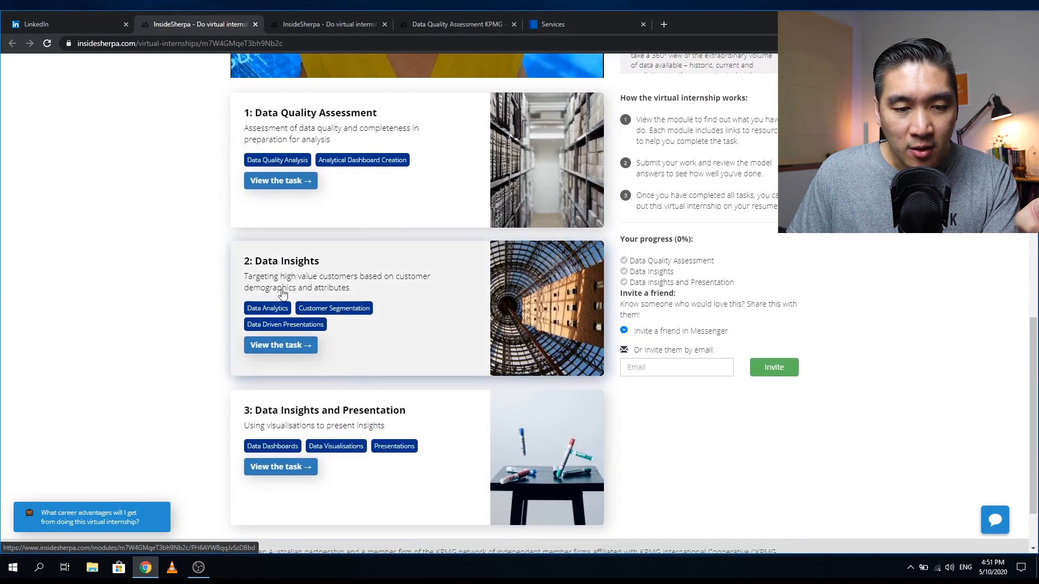
{"action": "mouse_move", "coordinate": [428, 283]}
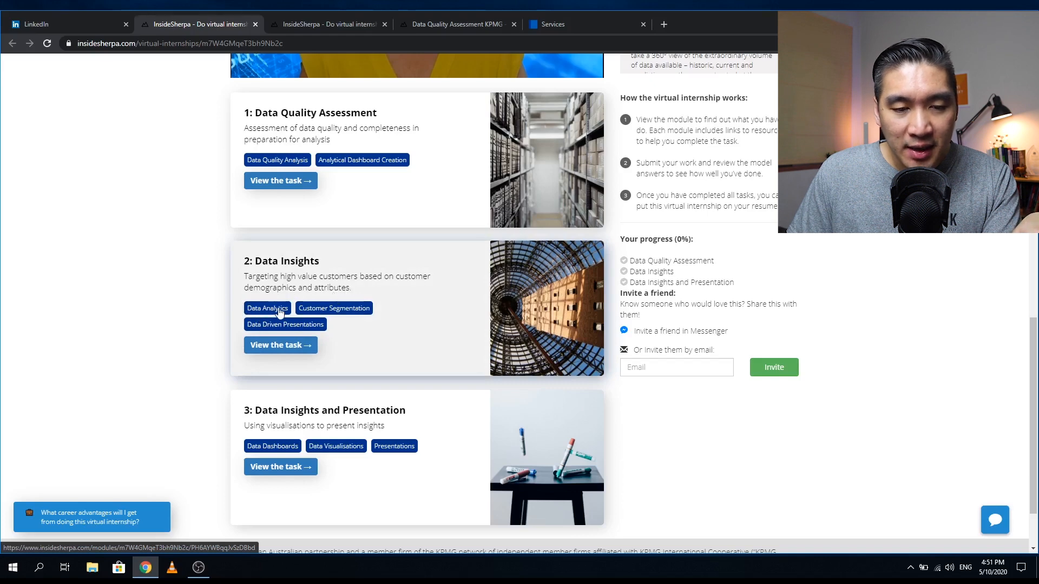
{"action": "mouse_move", "coordinate": [330, 320]}
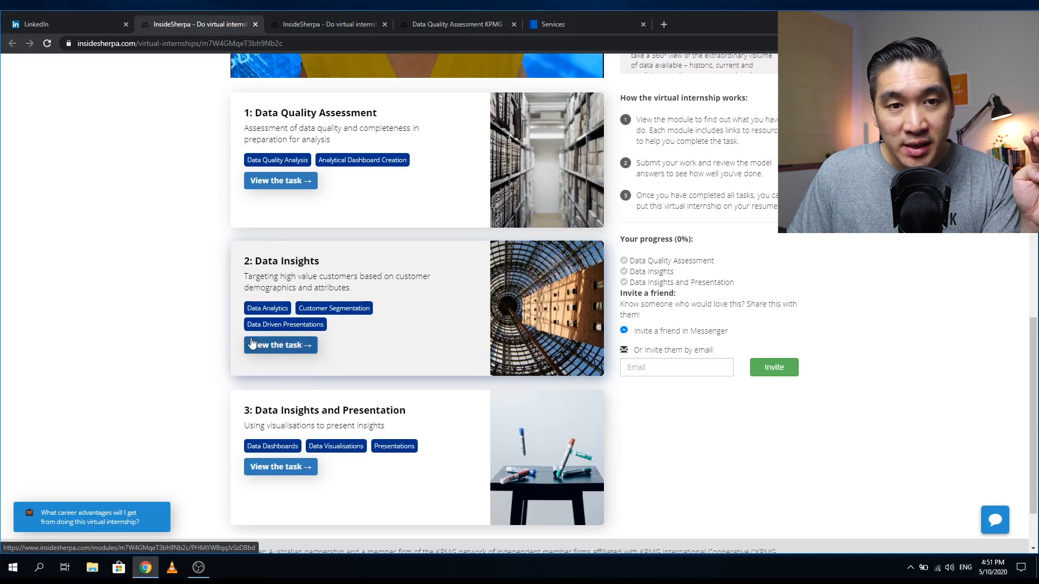
{"action": "scroll", "scroll_direction": "down", "scroll_amount": 3}
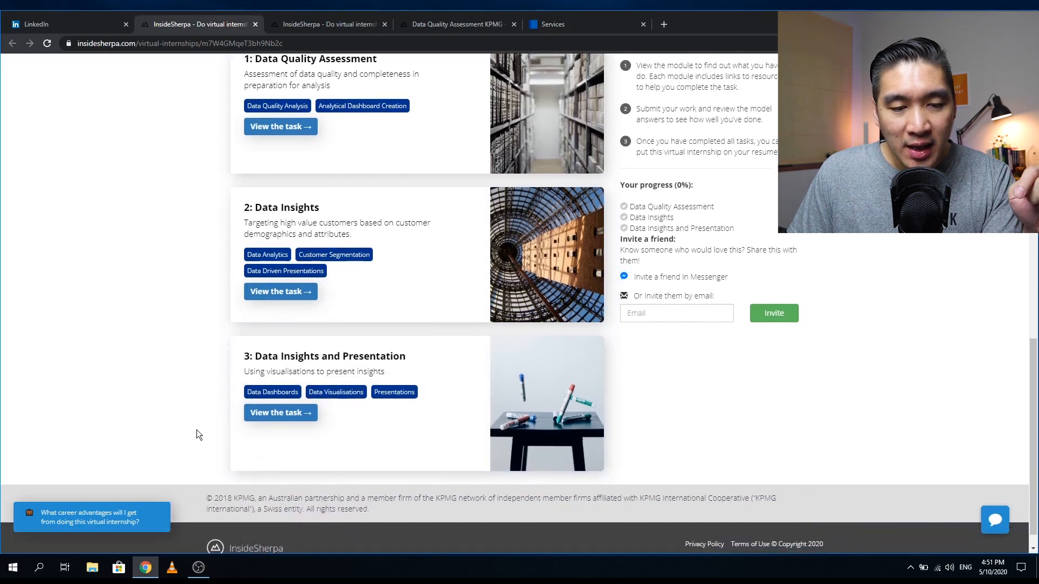
{"action": "mouse_move", "coordinate": [331, 371]}
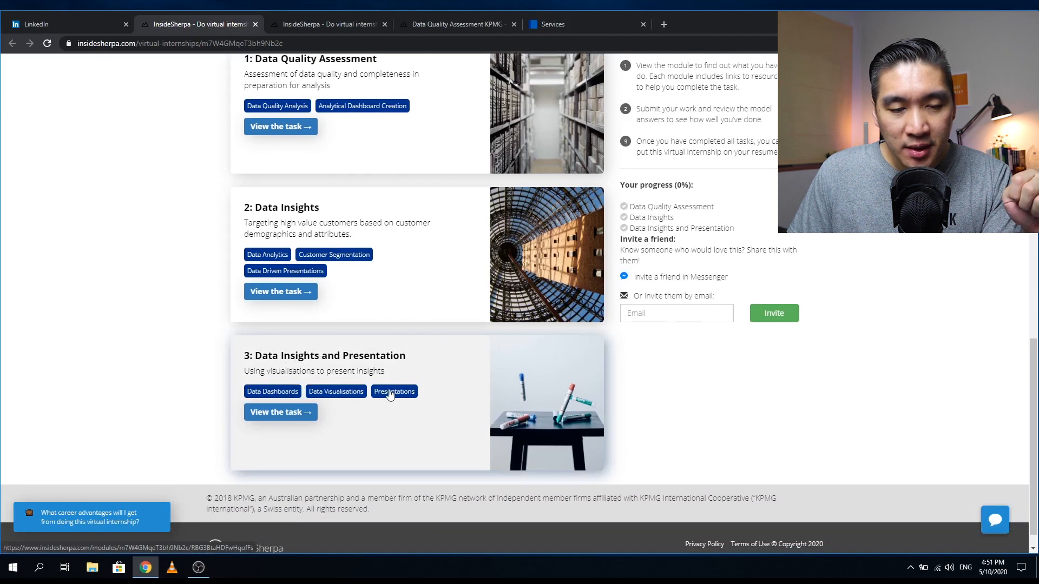
{"action": "mouse_move", "coordinate": [344, 377]}
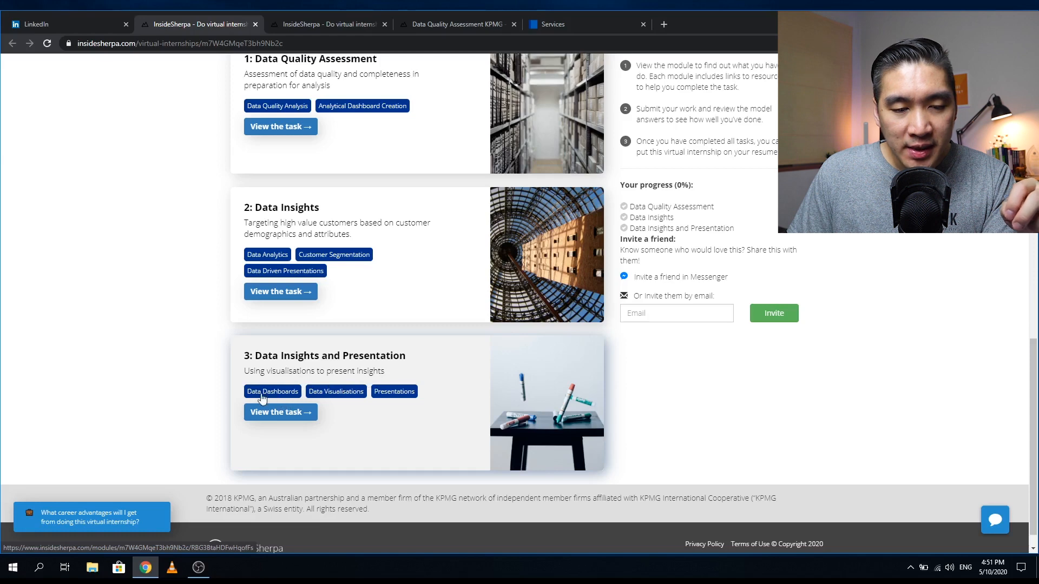
{"action": "mouse_move", "coordinate": [318, 404]}
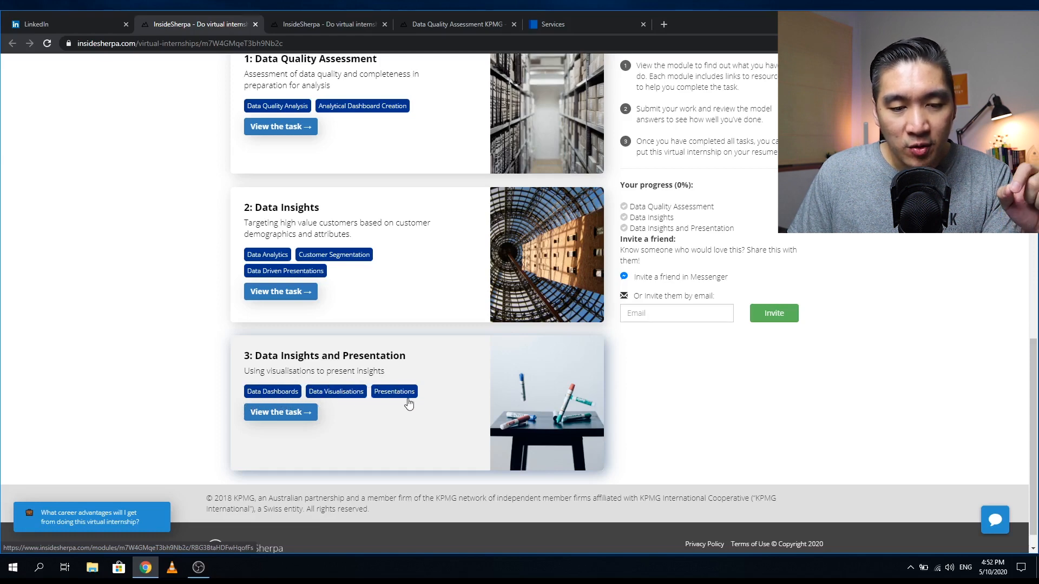
{"action": "scroll", "scroll_direction": "up", "scroll_amount": 3}
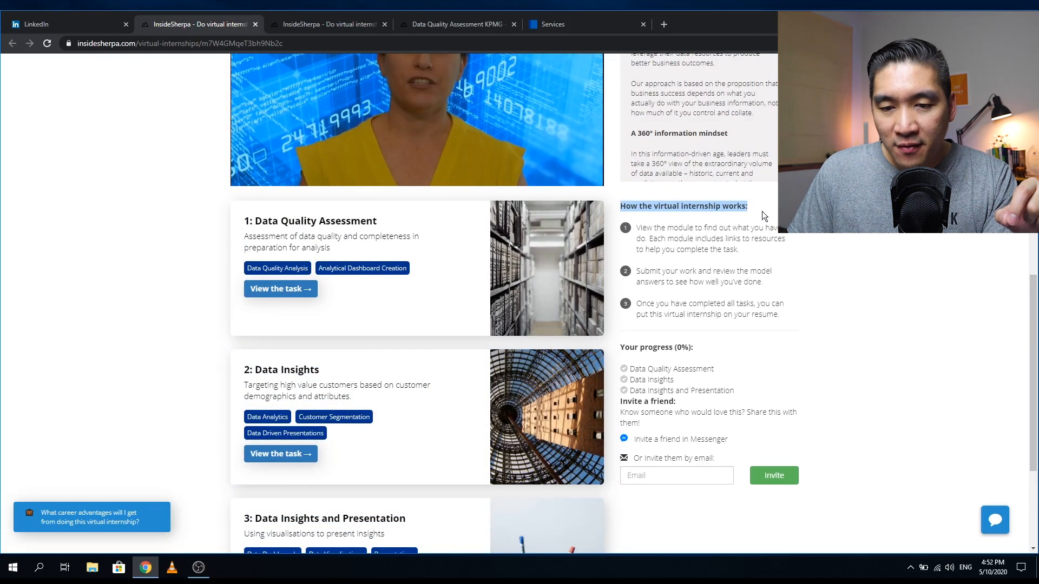
{"action": "mouse_move", "coordinate": [723, 228]}
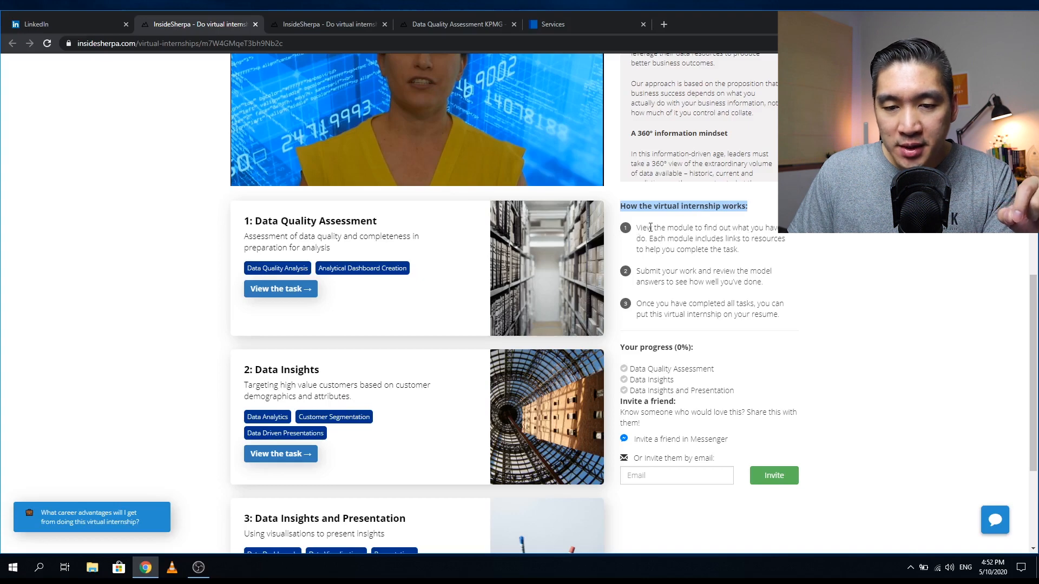
{"action": "mouse_move", "coordinate": [300, 224]}
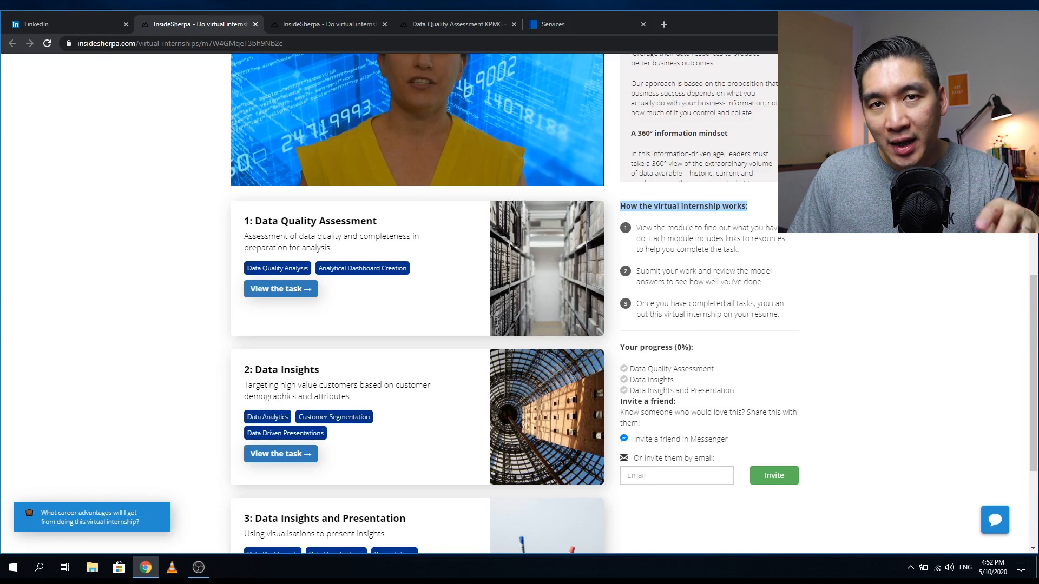
{"action": "mouse_move", "coordinate": [672, 298]}
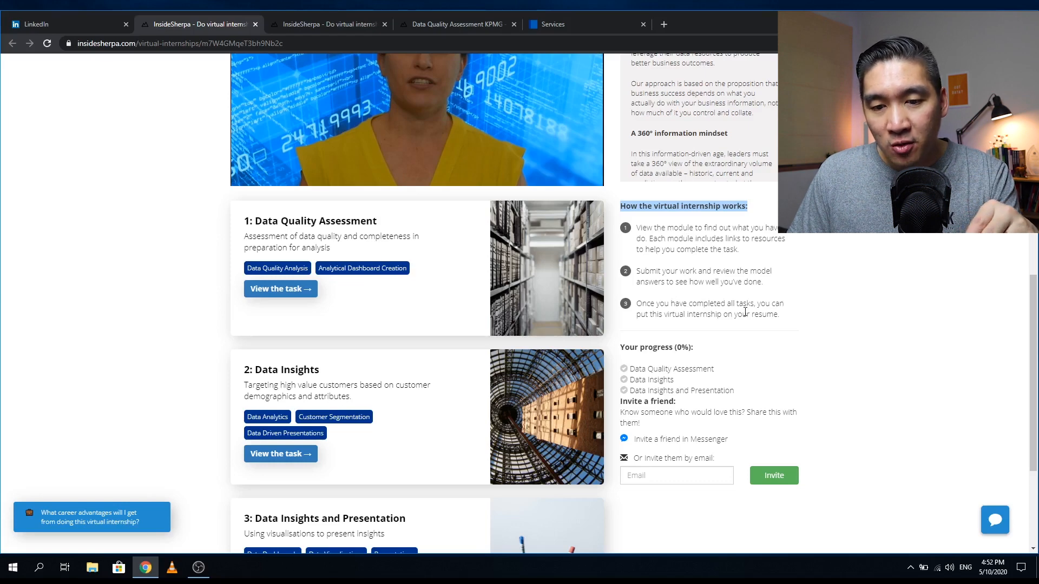
{"action": "mouse_move", "coordinate": [654, 314]}
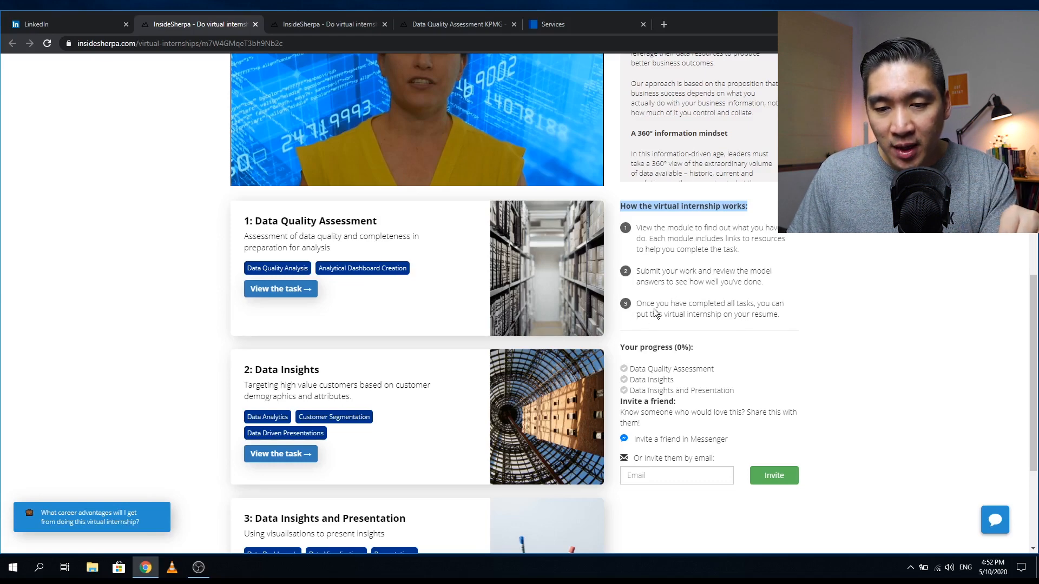
{"action": "mouse_move", "coordinate": [362, 380]}
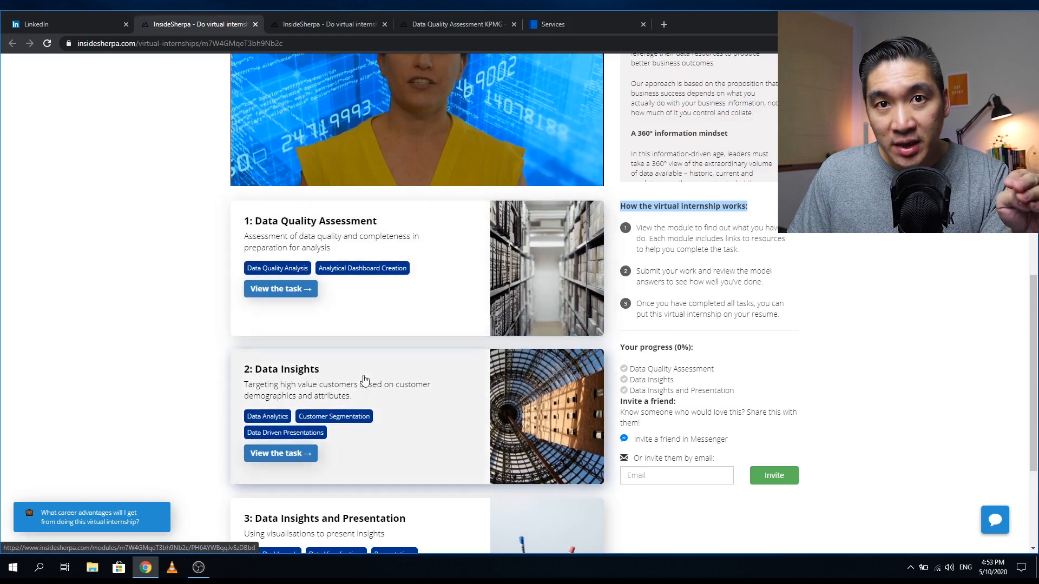
{"action": "mouse_move", "coordinate": [404, 492]}
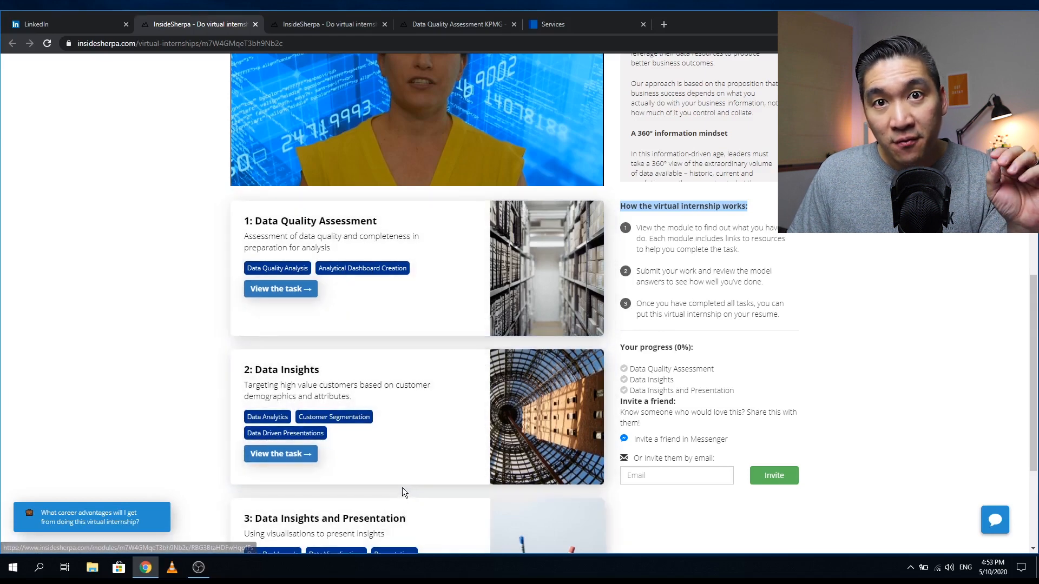
{"action": "mouse_move", "coordinate": [765, 340]}
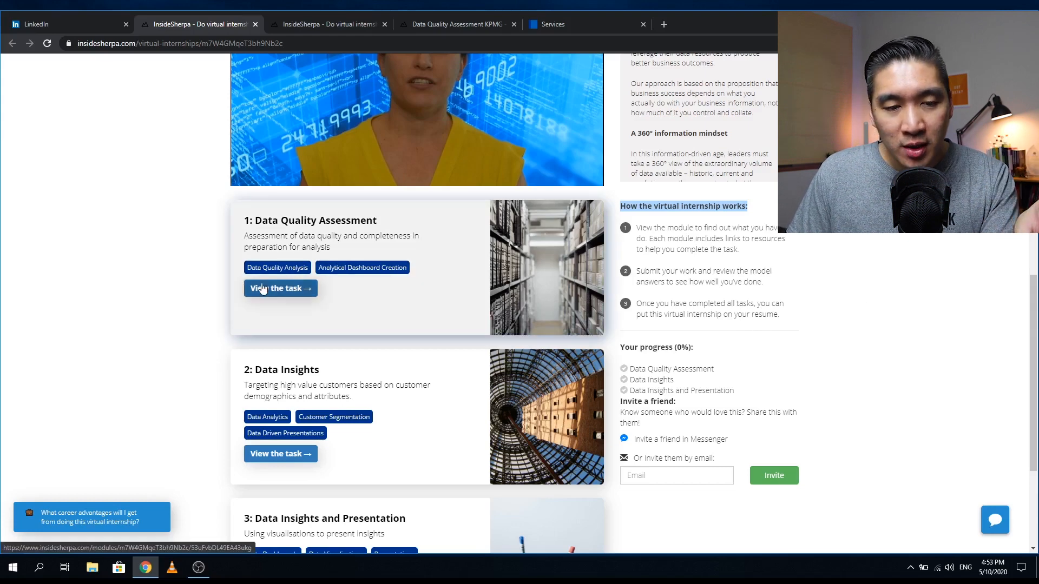
Step: Open the Data Quality Assessment task via 'View the task' under module 1
{"action": "left_click", "coordinate": [279, 288]}
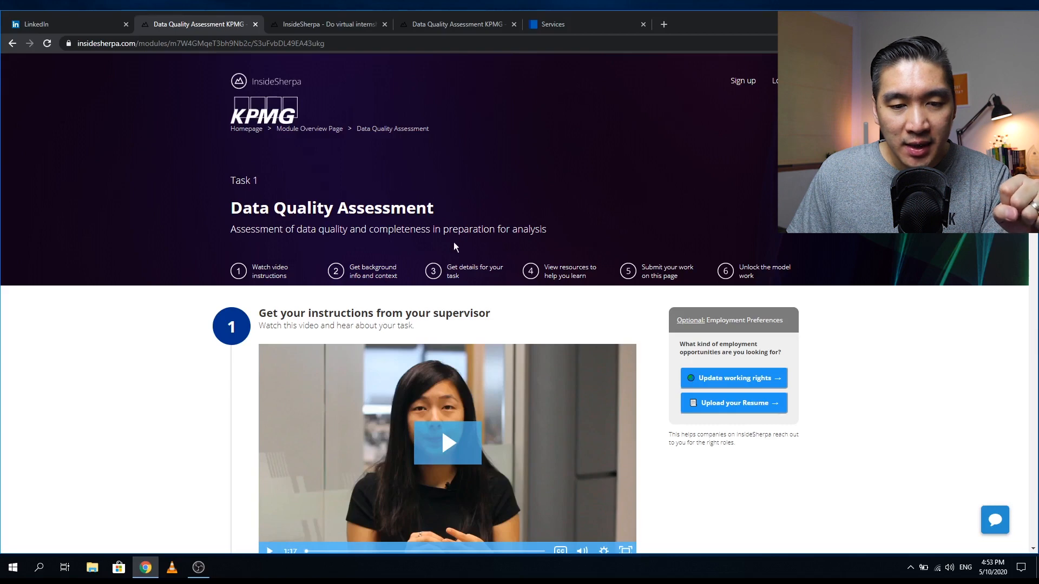
{"action": "mouse_move", "coordinate": [367, 286]}
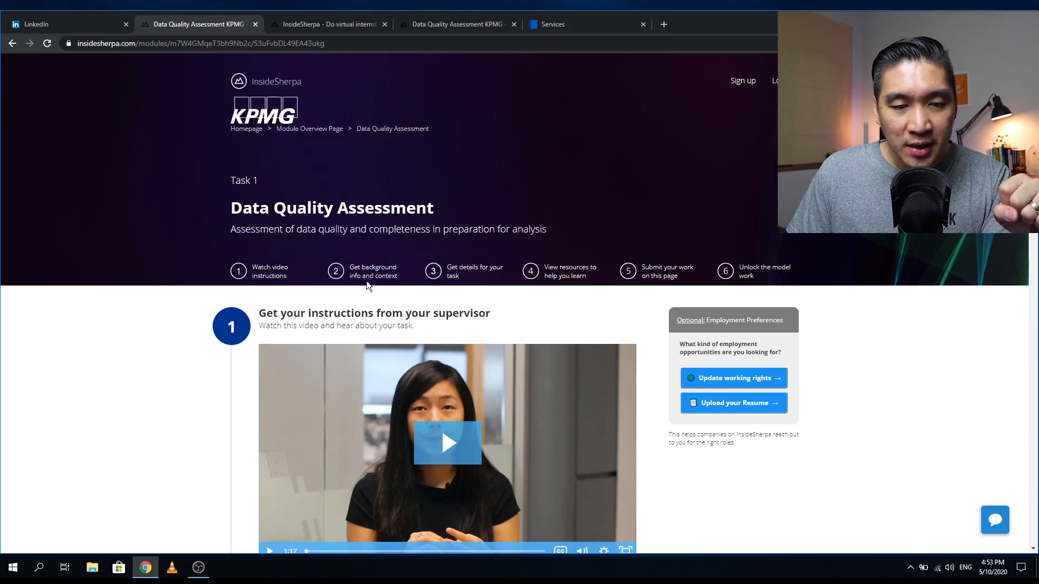
{"action": "mouse_move", "coordinate": [776, 280]}
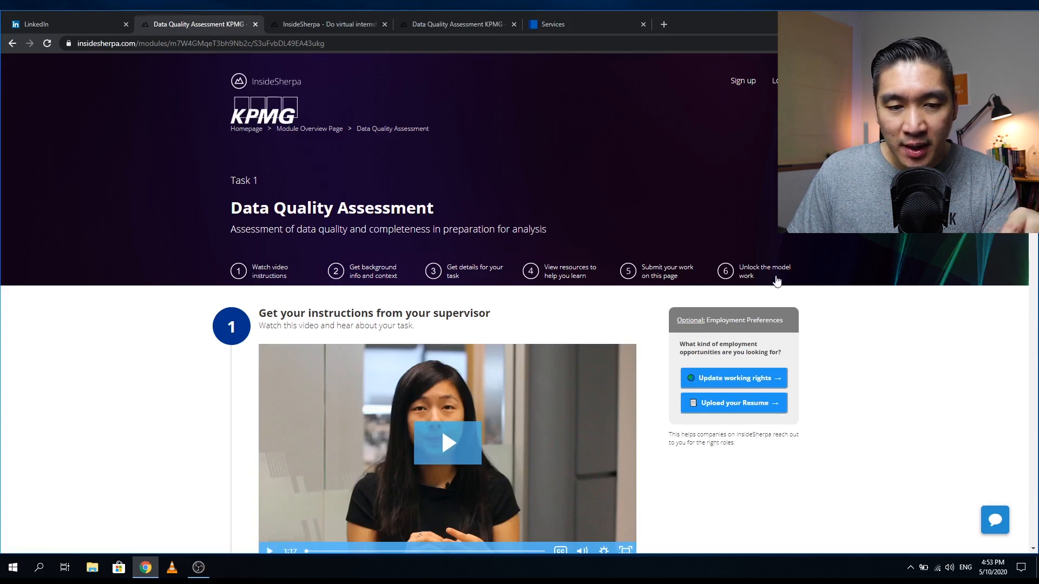
{"action": "mouse_move", "coordinate": [258, 275]}
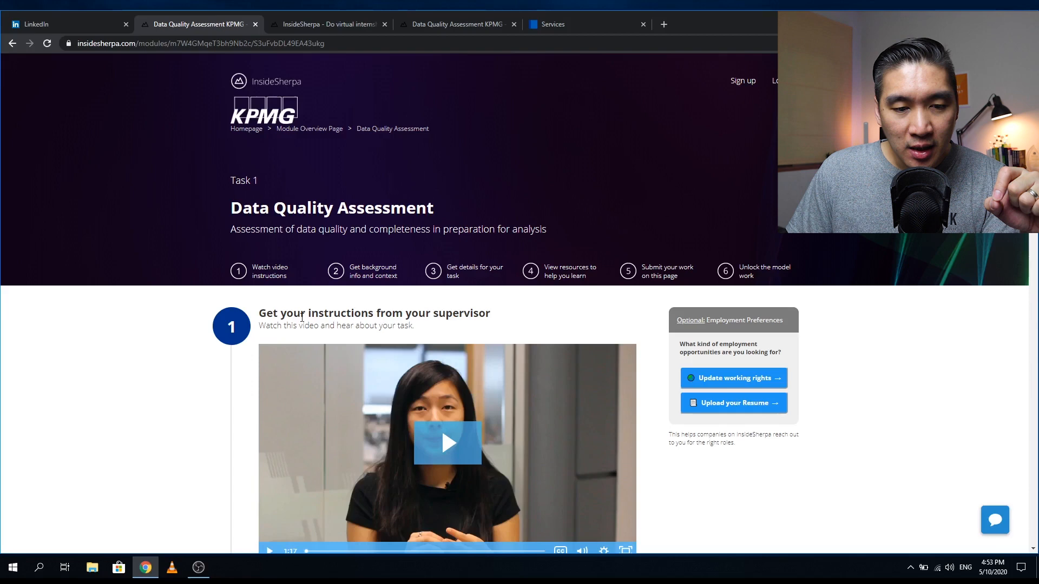
{"action": "mouse_move", "coordinate": [381, 290]}
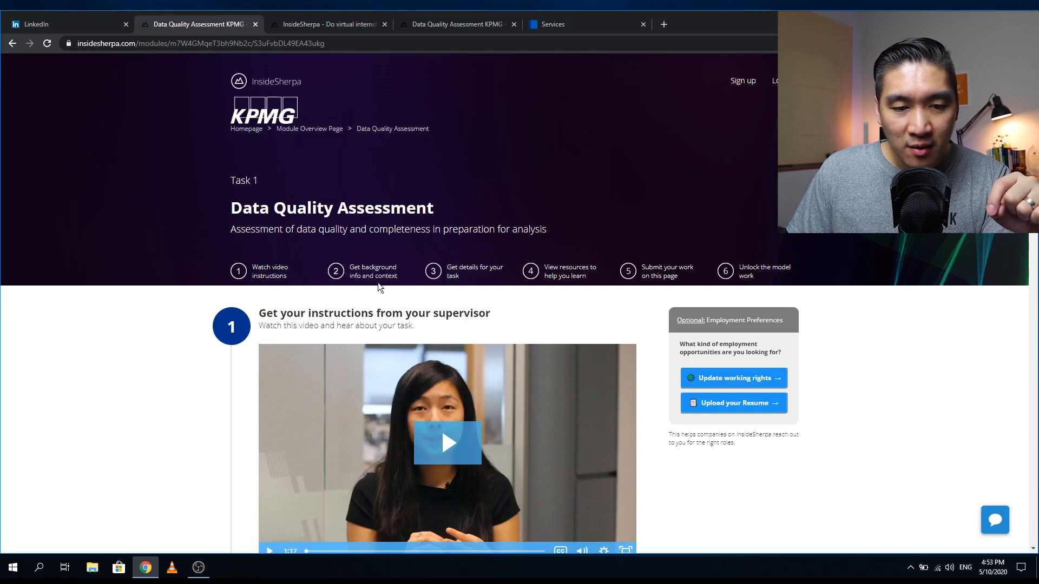
{"action": "mouse_move", "coordinate": [481, 281]}
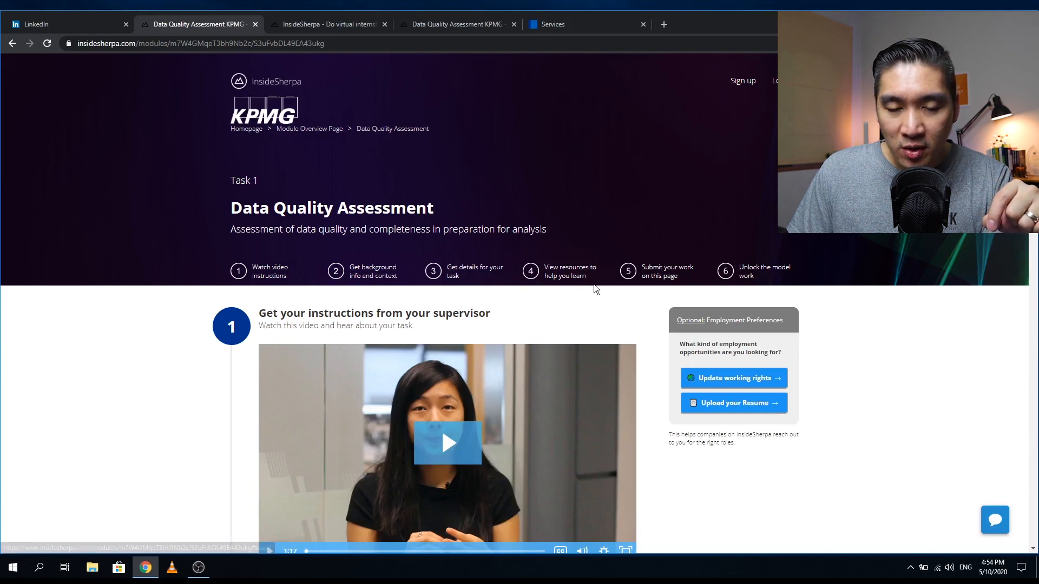
{"action": "mouse_move", "coordinate": [306, 360]}
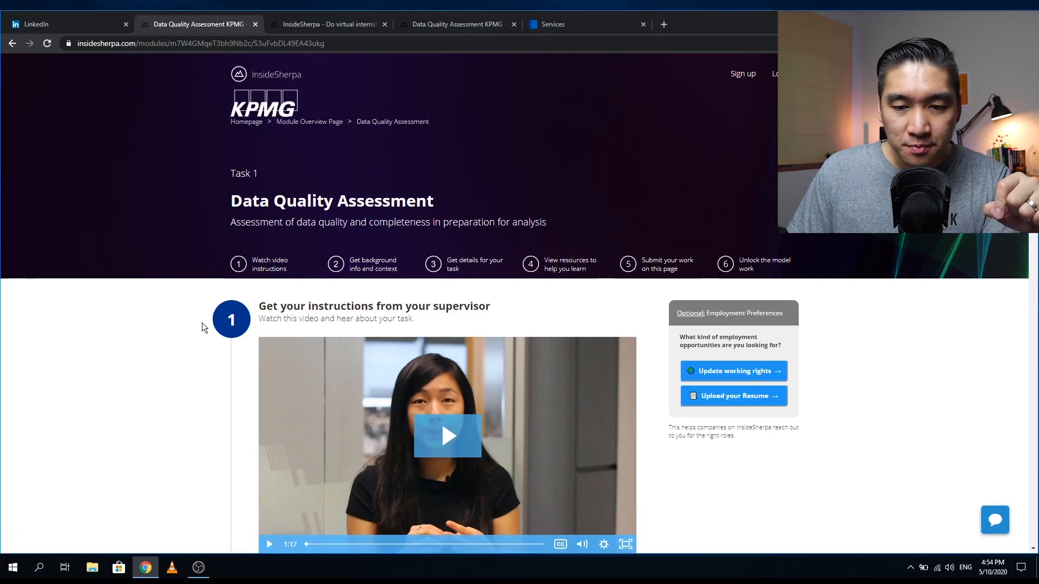
Step: Scroll past the supervisor video to section 2, the Sprocket Central Pty Ltd background
{"action": "scroll", "scroll_direction": "down", "scroll_amount": 3}
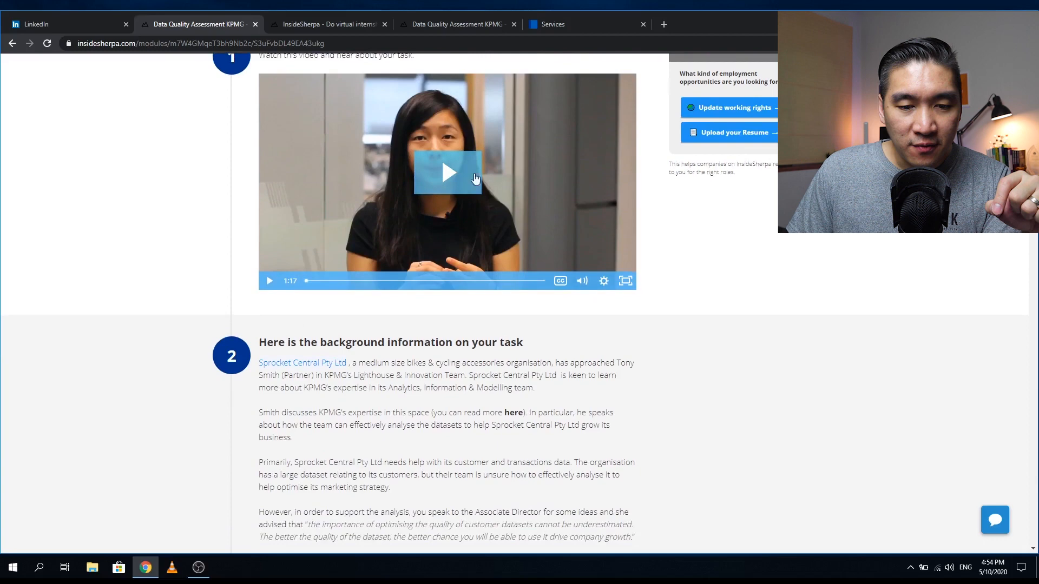
Step: Read sections 2 and 3, highlighting the task's opening sentence, past the Required File download to section 4's data quality table
{"action": "scroll", "scroll_direction": "down", "scroll_amount": 3}
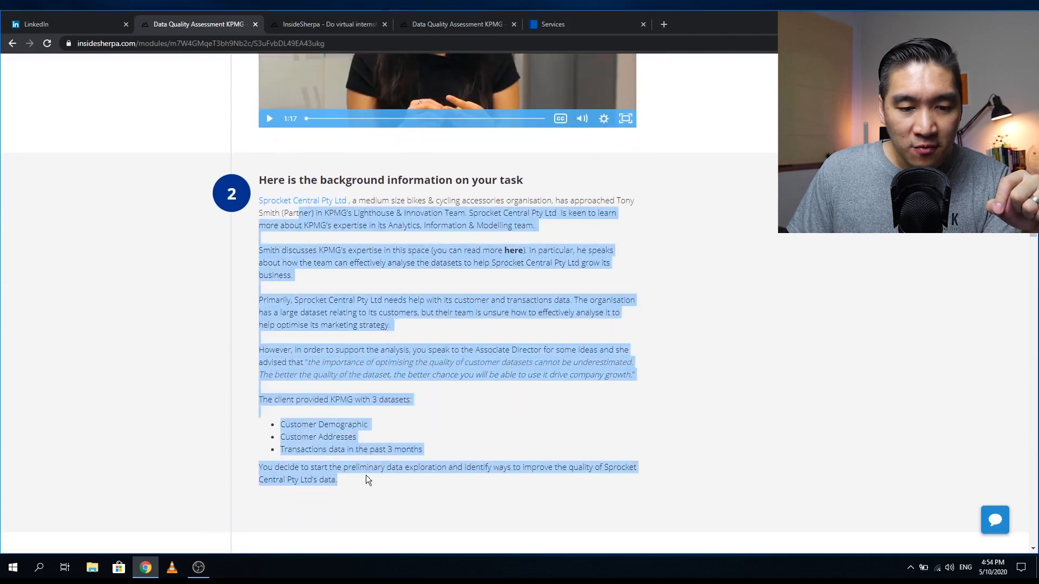
{"action": "scroll", "scroll_direction": "down", "scroll_amount": 3}
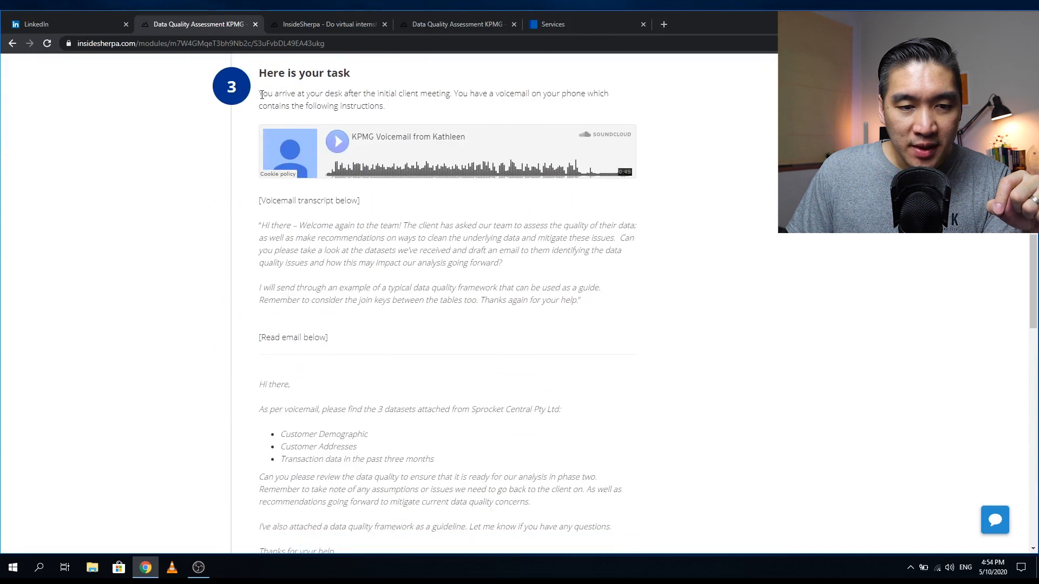
{"action": "left_click_drag", "start_coordinate": [260, 94], "coordinate": [384, 105]}
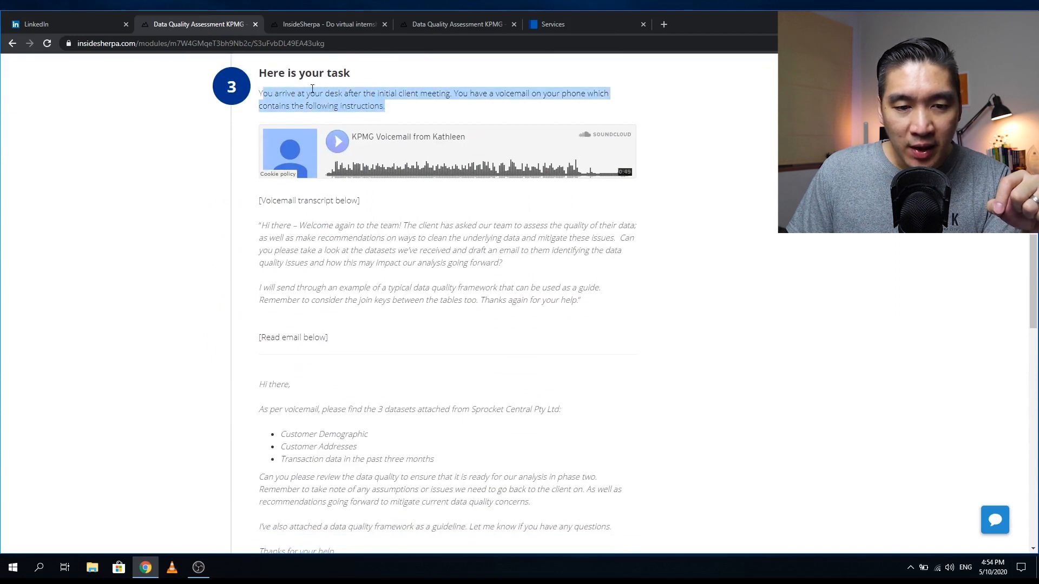
{"action": "mouse_move", "coordinate": [486, 85]}
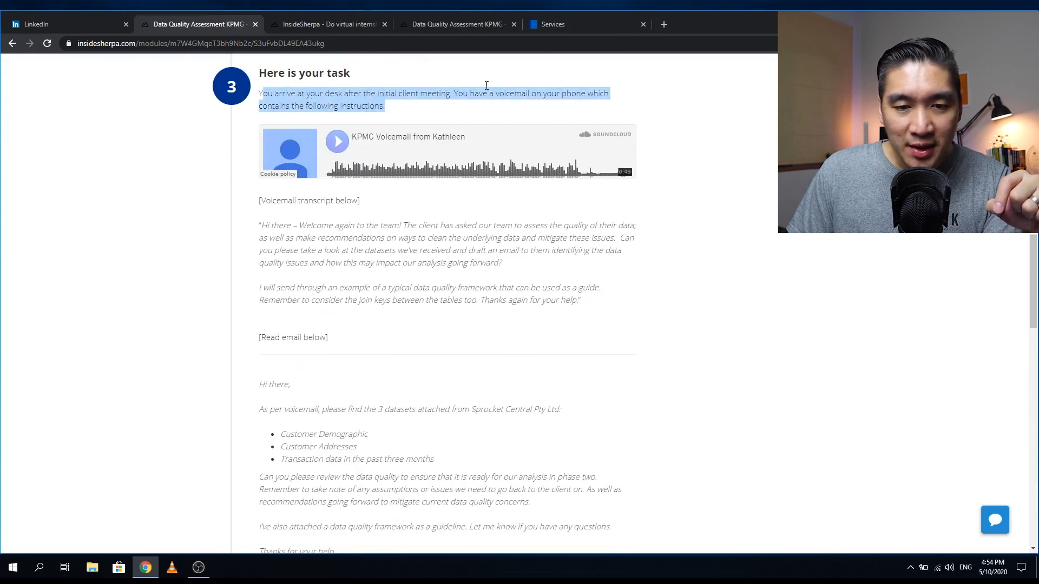
{"action": "scroll", "scroll_direction": "down", "scroll_amount": 3}
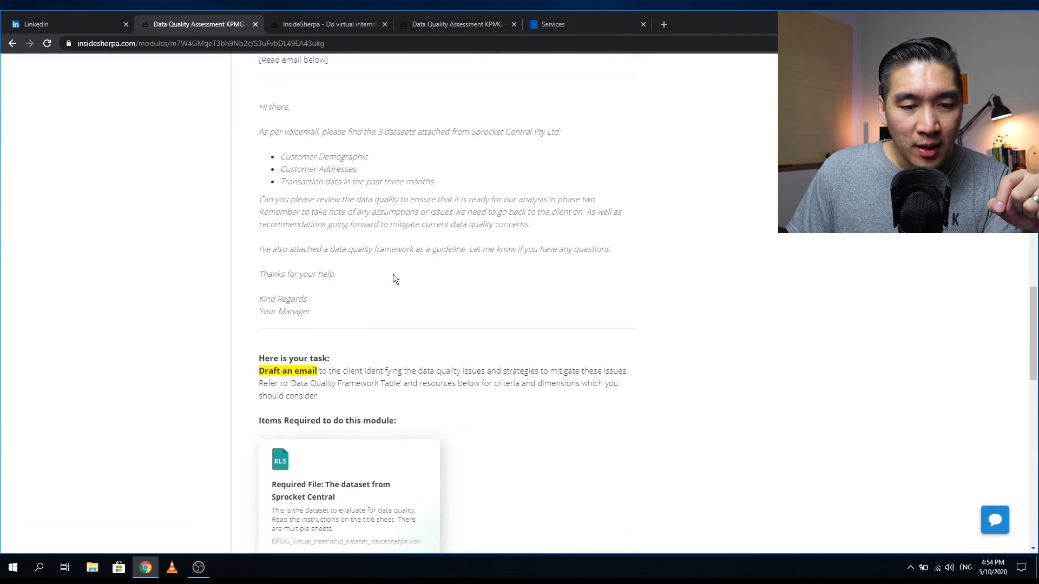
{"action": "scroll", "scroll_direction": "down", "scroll_amount": 3}
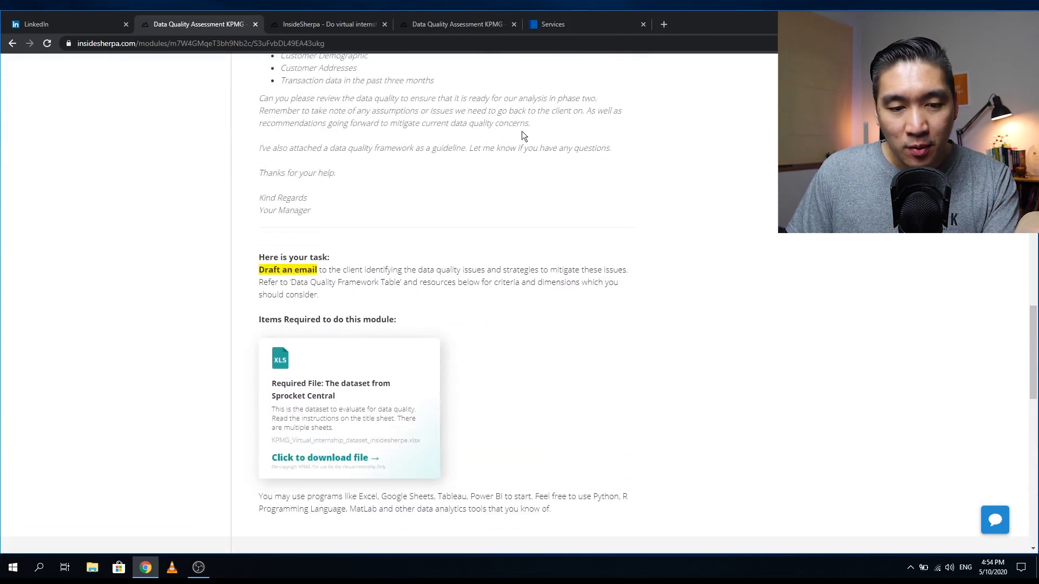
{"action": "mouse_move", "coordinate": [409, 267]}
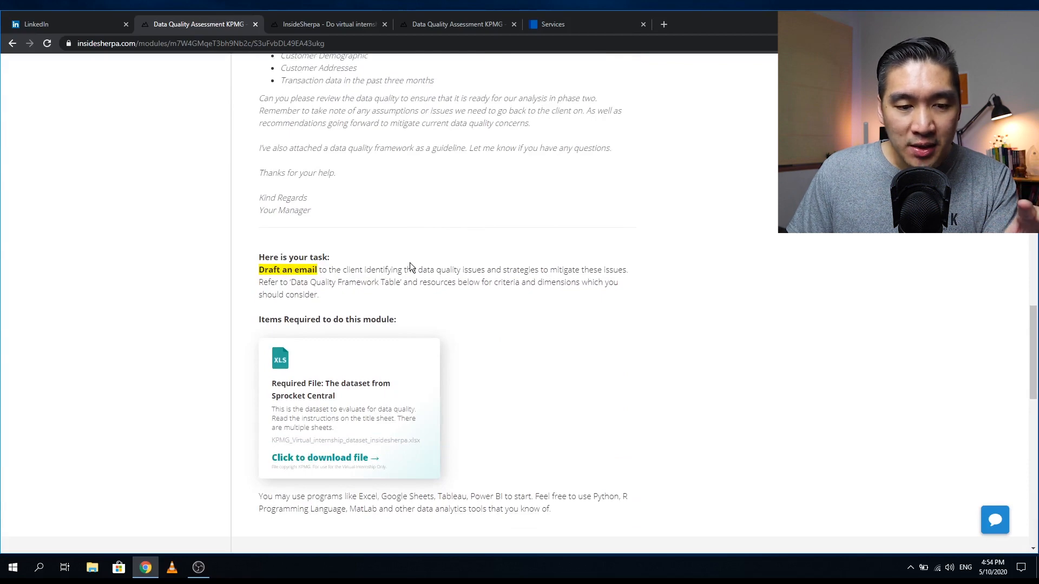
{"action": "scroll", "scroll_direction": "down", "scroll_amount": 3}
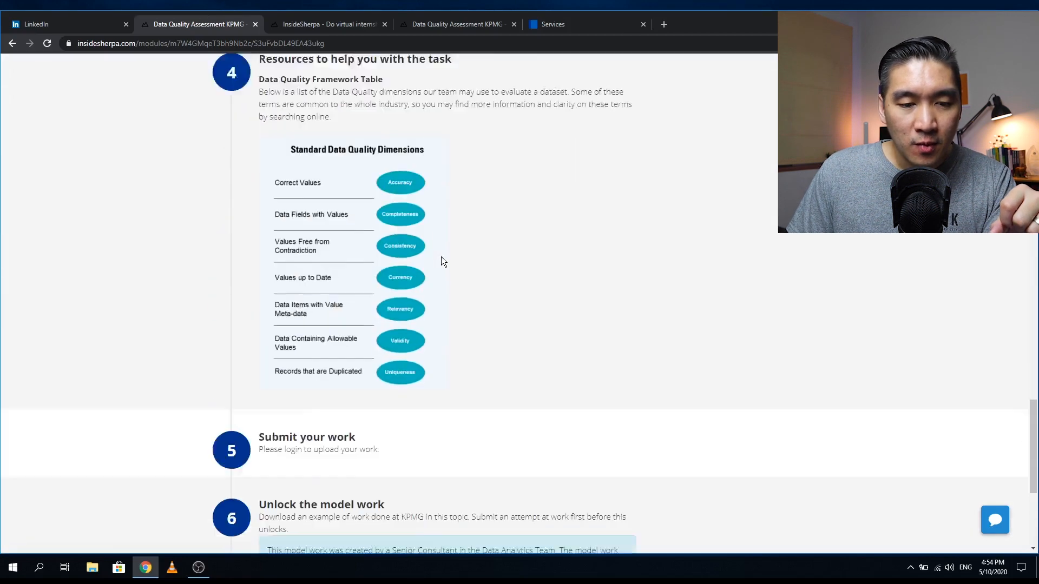
Step: Scroll down to 'Submit your work' and 'Unlock the model work', then back up to the top of the task page
{"action": "scroll", "scroll_direction": "down", "scroll_amount": 3}
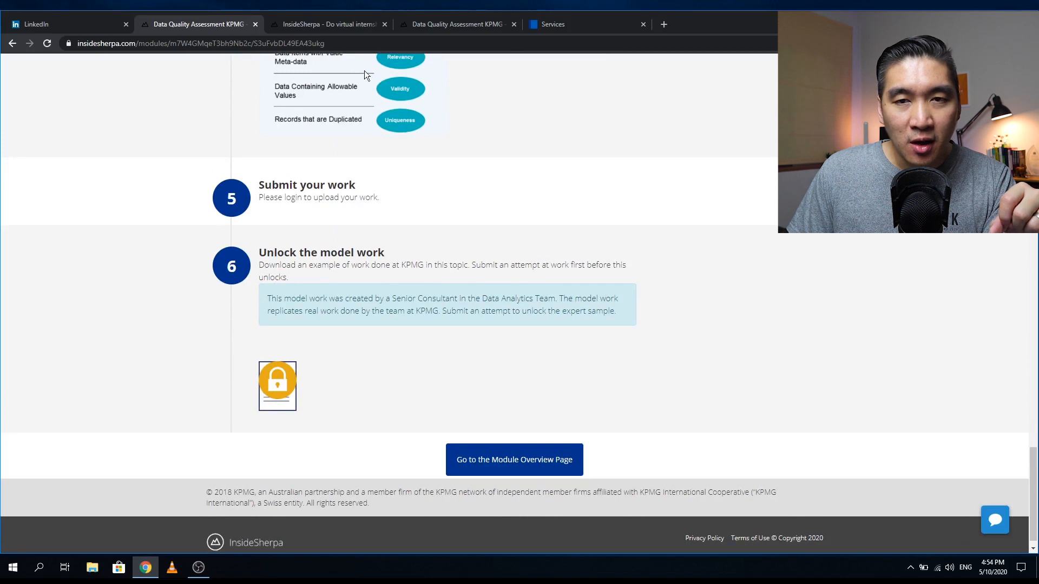
{"action": "mouse_move", "coordinate": [461, 183]}
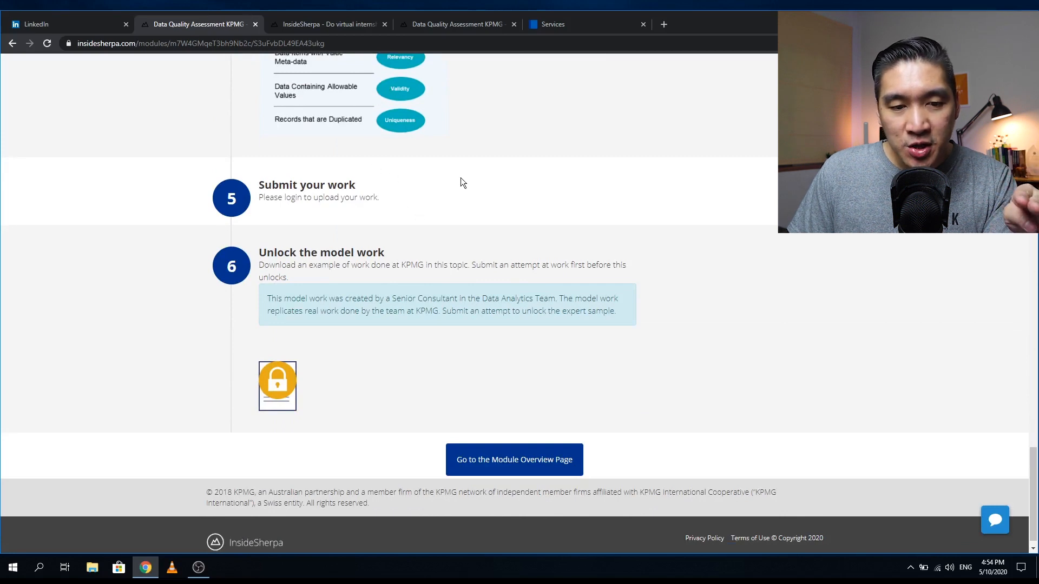
{"action": "mouse_move", "coordinate": [281, 268]}
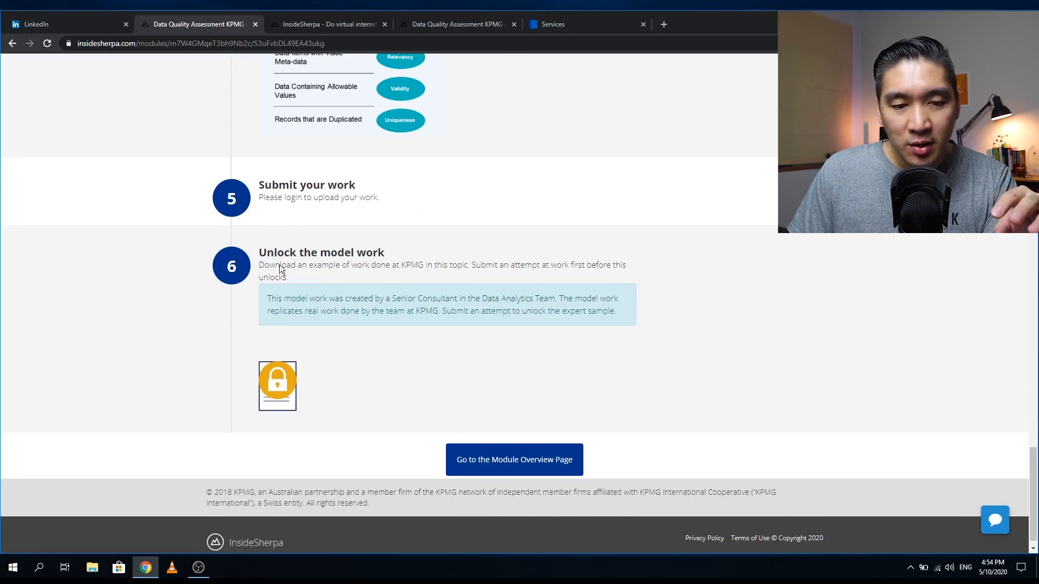
{"action": "scroll", "scroll_direction": "up", "scroll_amount": 3}
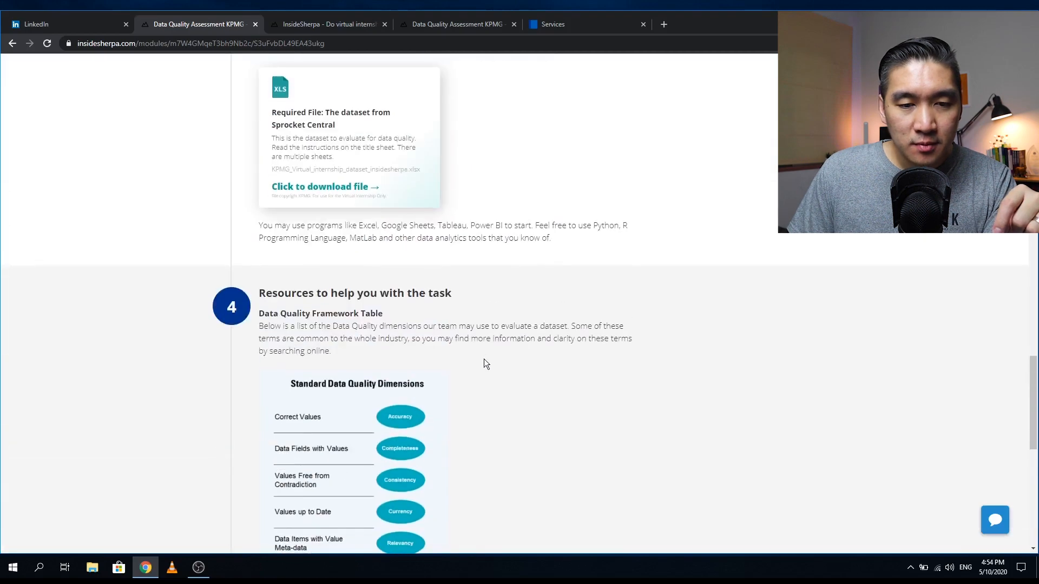
{"action": "scroll", "scroll_direction": "up", "scroll_amount": 3}
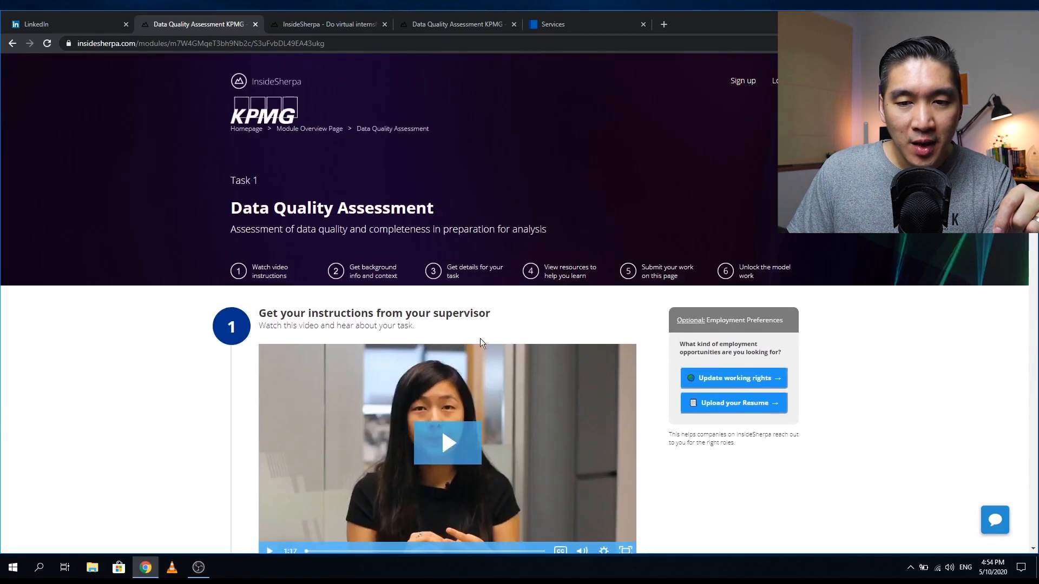
{"action": "mouse_move", "coordinate": [738, 92]}
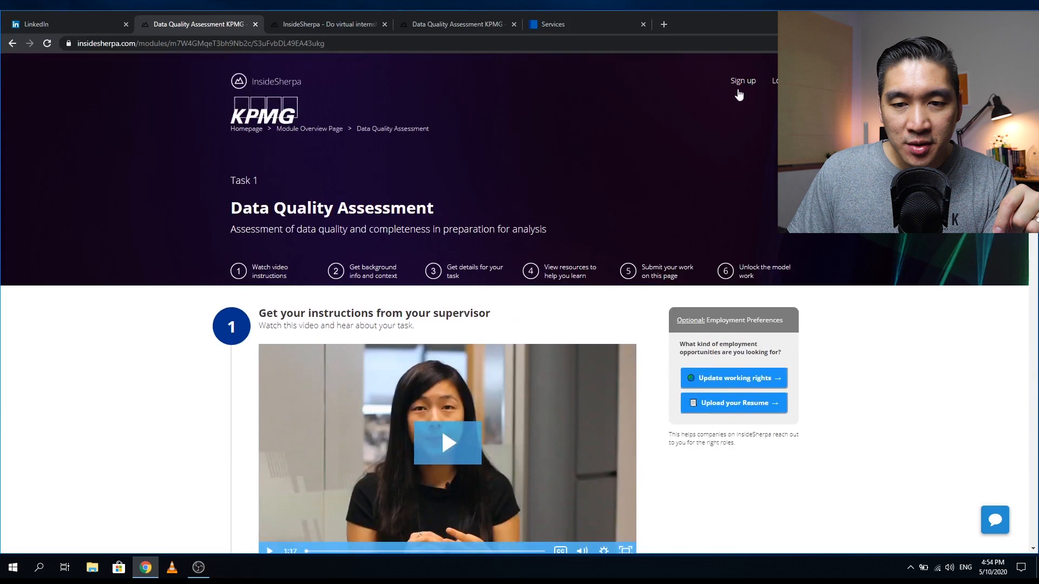
{"action": "mouse_move", "coordinate": [743, 83]}
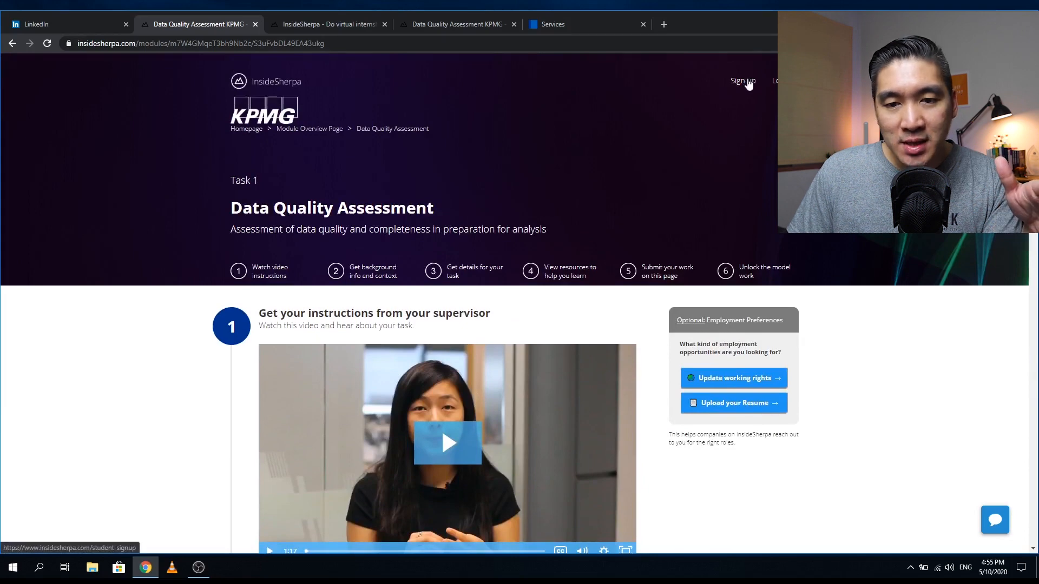
{"action": "mouse_move", "coordinate": [676, 98]}
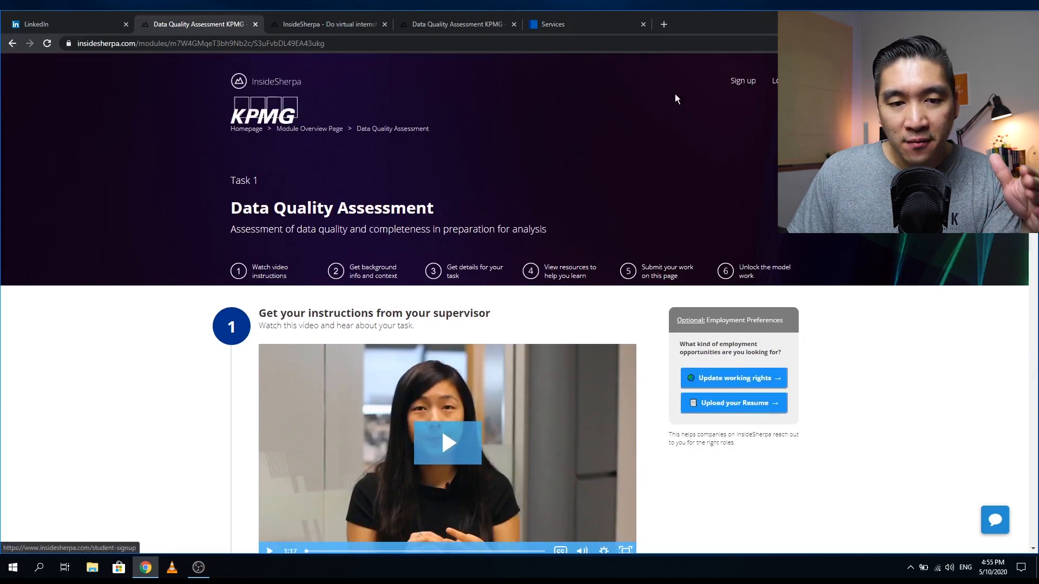